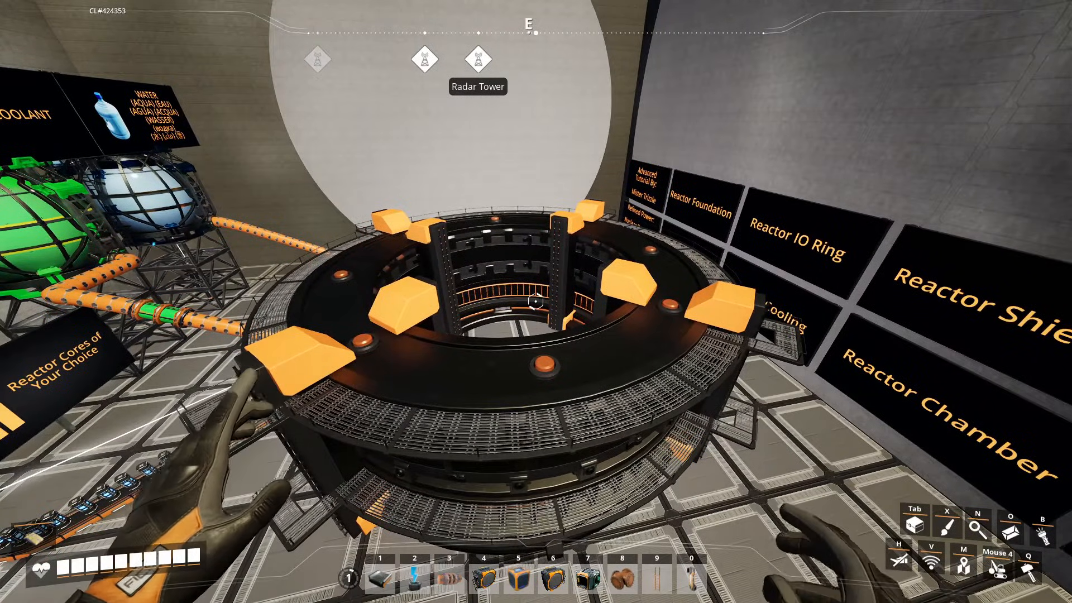
{"action": "mouse_move", "coordinate": [535, 301]}
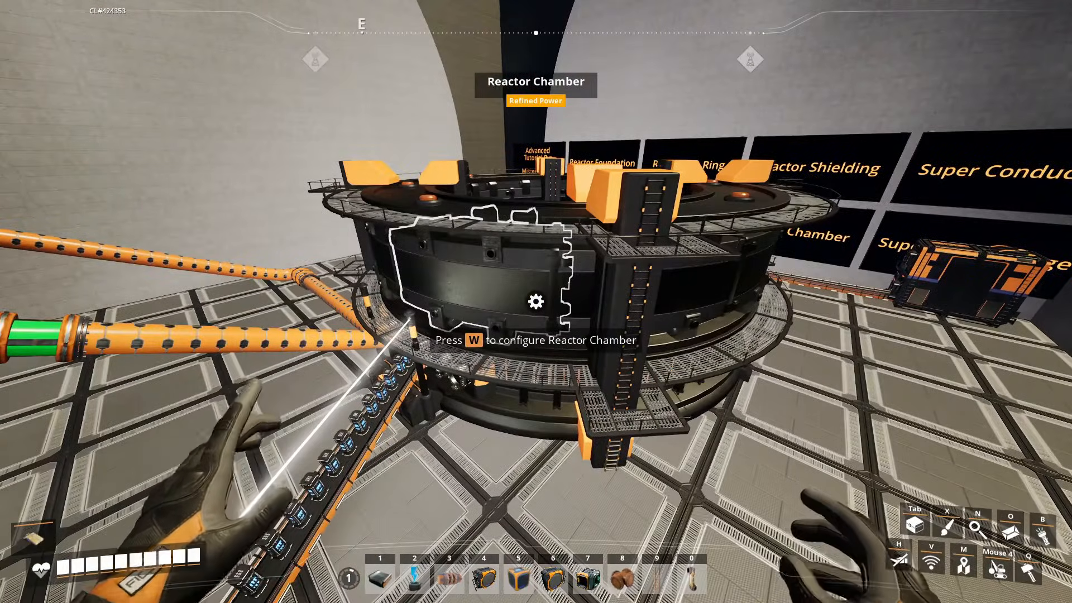
Step: Open the Reactor Chamber's IO Modules view, showing water and coolant at 50 of 50 m³
{"action": "key", "text": "w"}
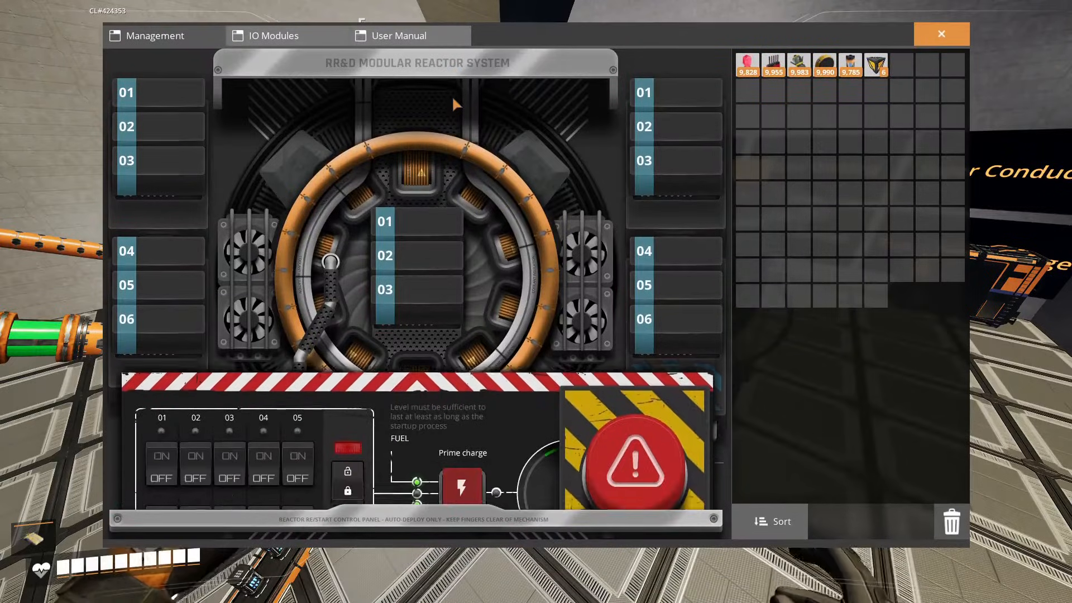
{"action": "left_click", "coordinate": [273, 35]}
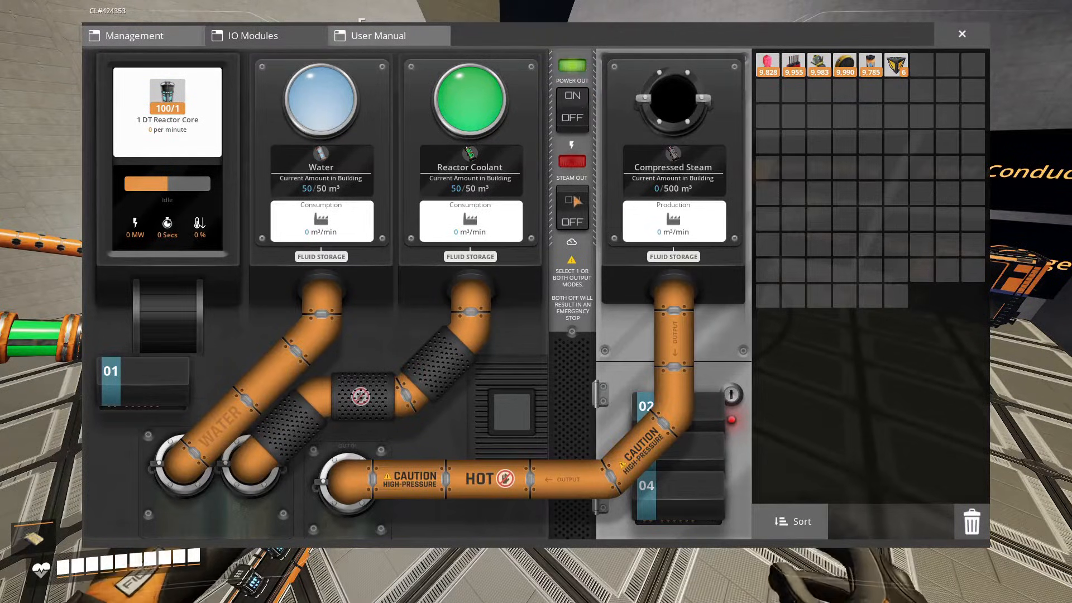
Step: Expand the reactor's Management startup panel, which needs 100 MW to start
{"action": "left_click", "coordinate": [572, 199]}
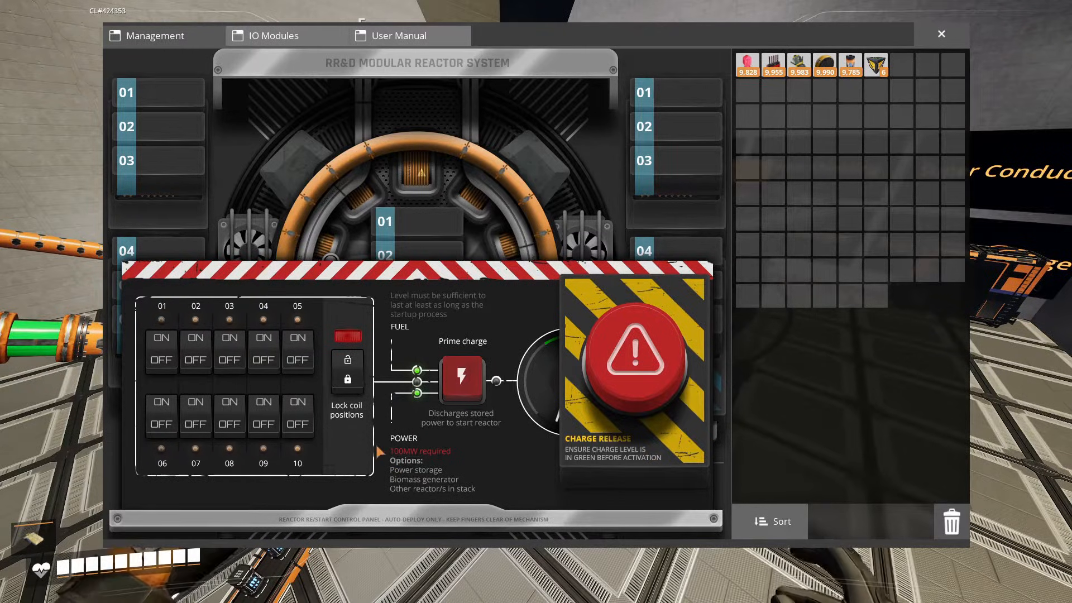
Step: Lock the positions of all ten reactor coils on the restart panel
{"action": "left_click", "coordinate": [162, 337]}
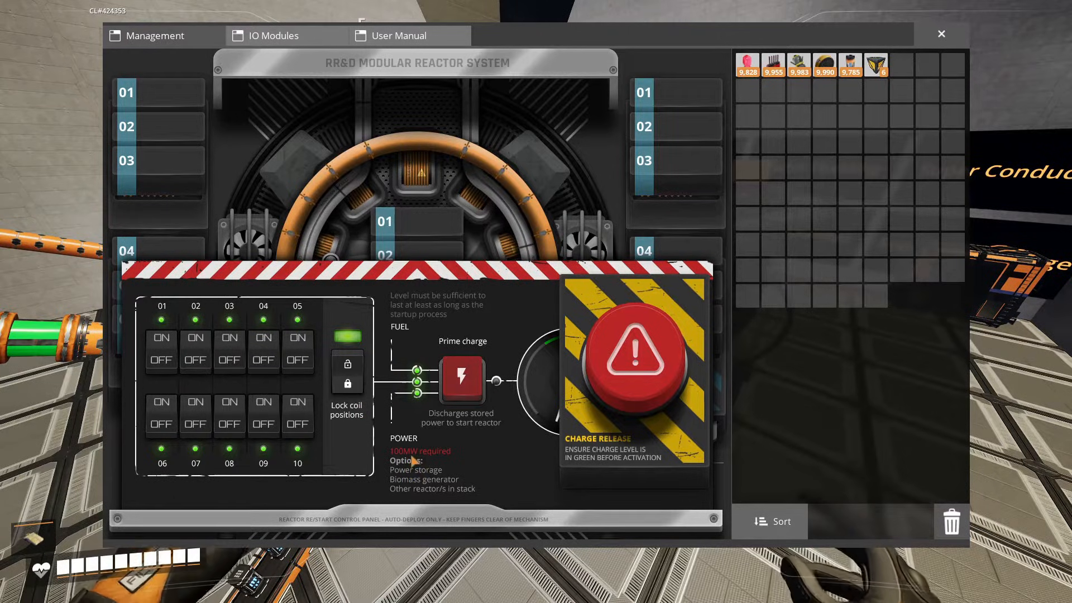
{"action": "mouse_move", "coordinate": [462, 477]}
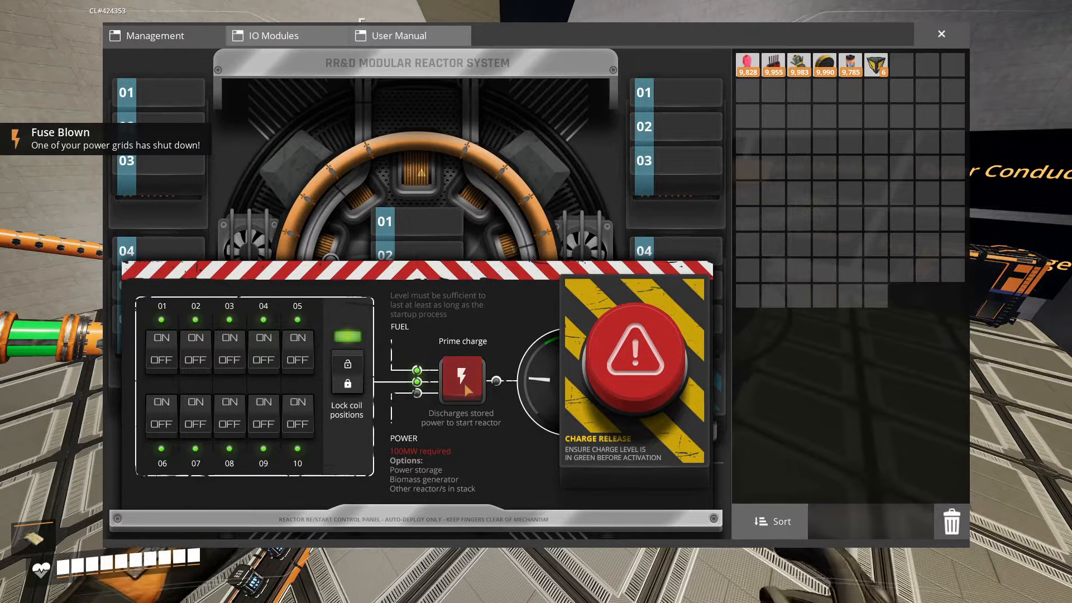
Step: Close the reactor panel, then check the solar panel and power pole reading 0 MW
{"action": "left_click", "coordinate": [941, 33]}
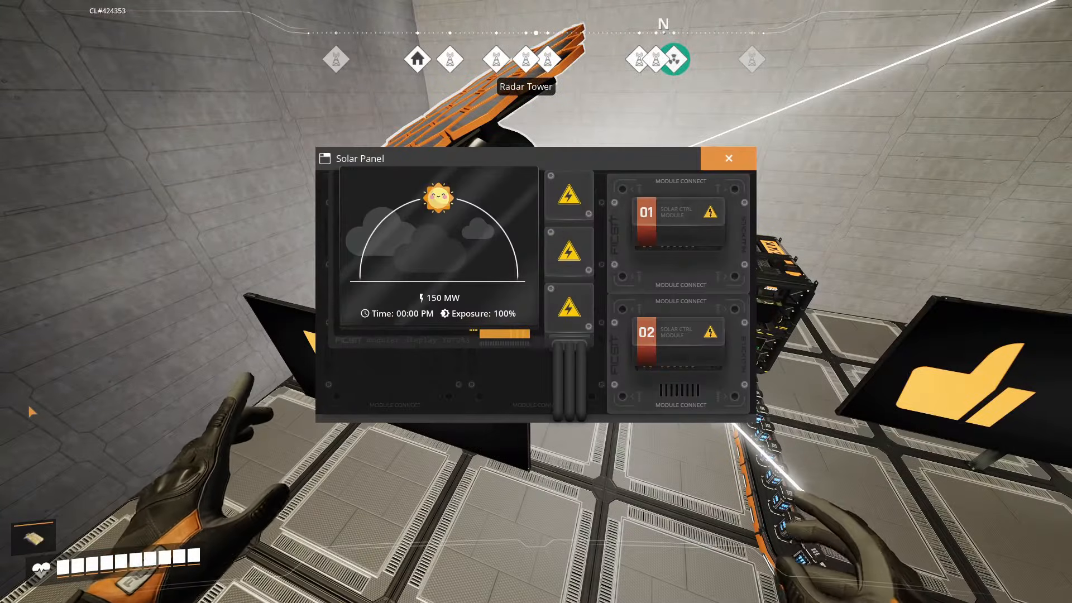
{"action": "left_click", "coordinate": [729, 158]}
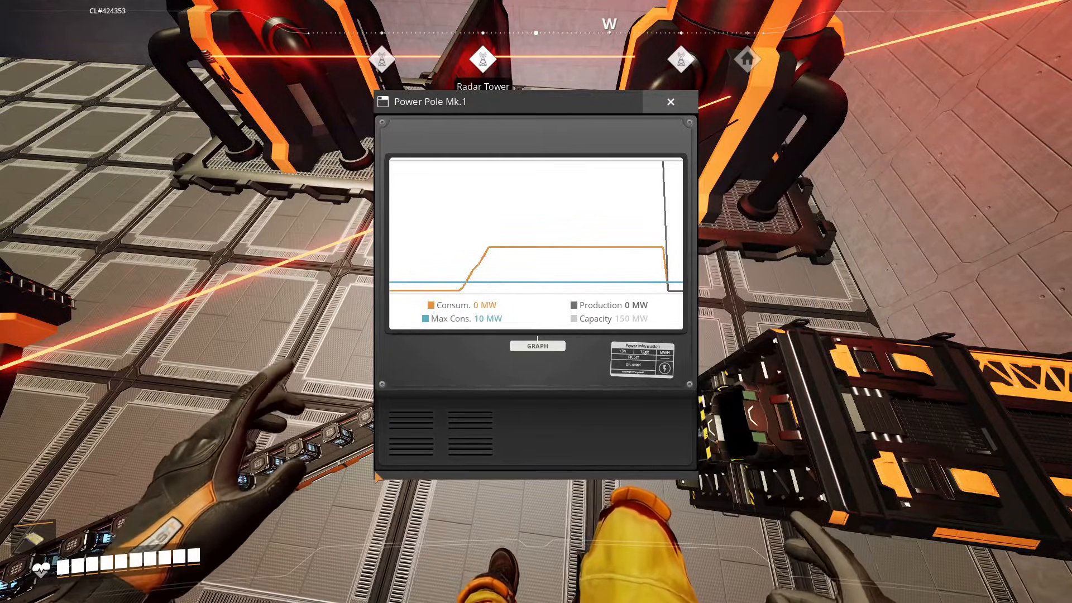
{"action": "left_click", "coordinate": [671, 103]}
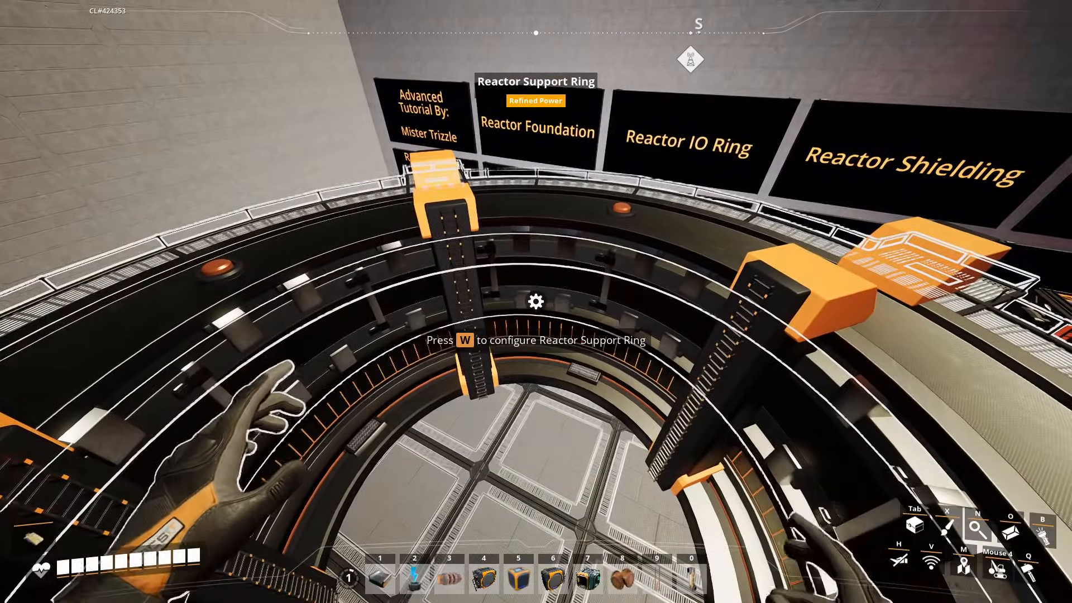
{"action": "key", "text": "w"}
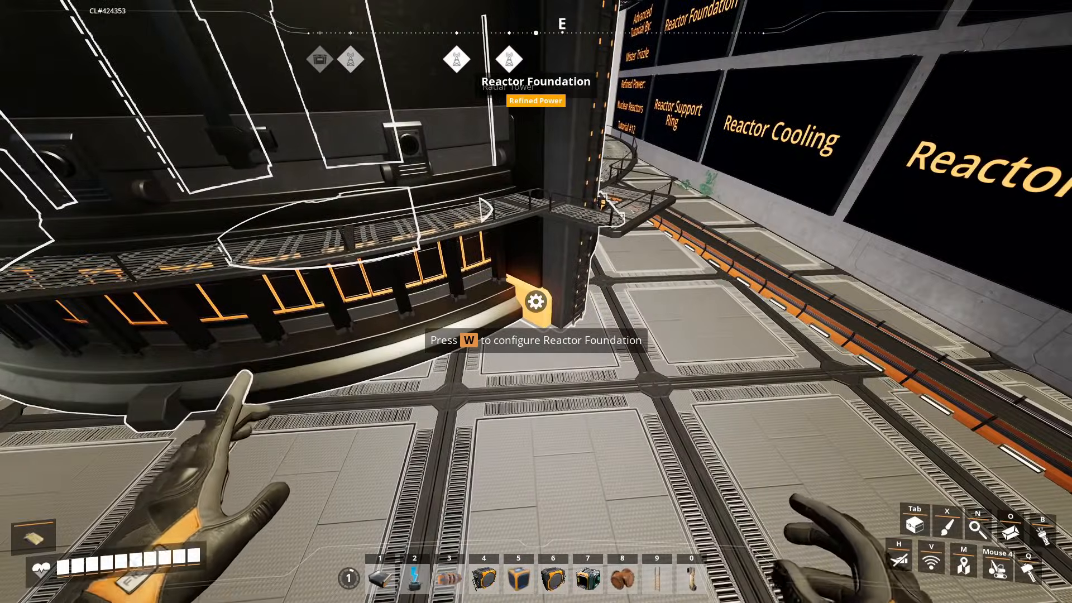
Step: Open the Reactor Foundation panel with Reactor 01 gauges and empty slots 02–05
{"action": "key", "text": "w"}
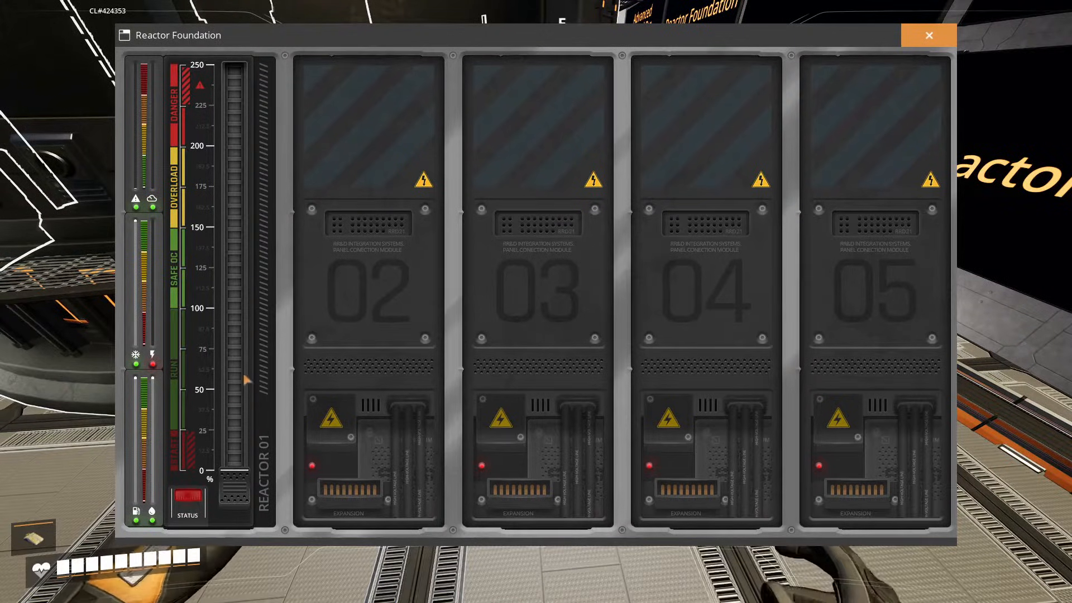
{"action": "mouse_move", "coordinate": [875, 289]}
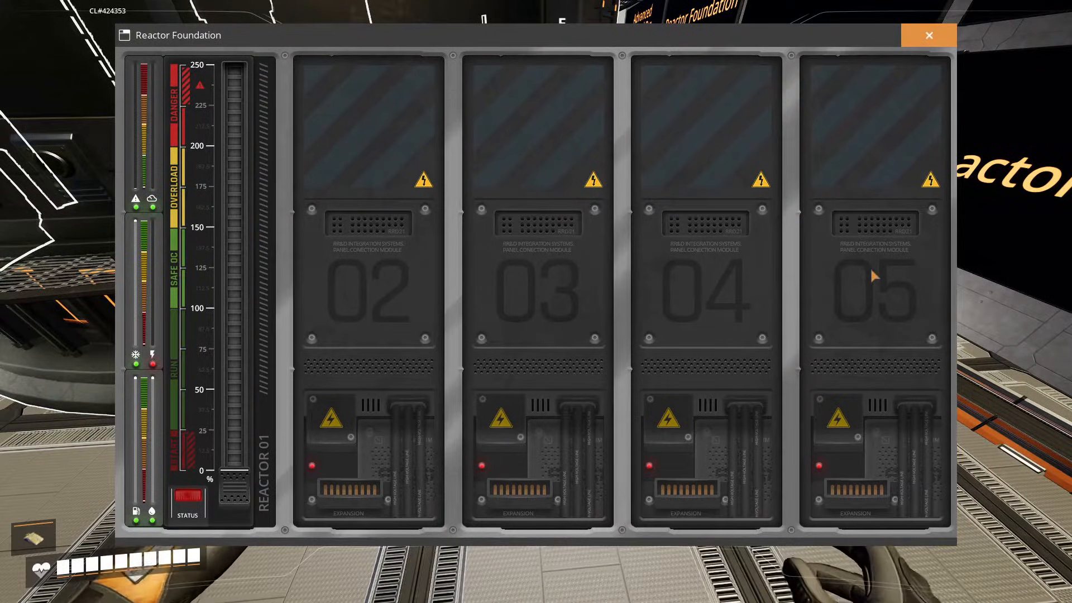
{"action": "mouse_move", "coordinate": [813, 286]}
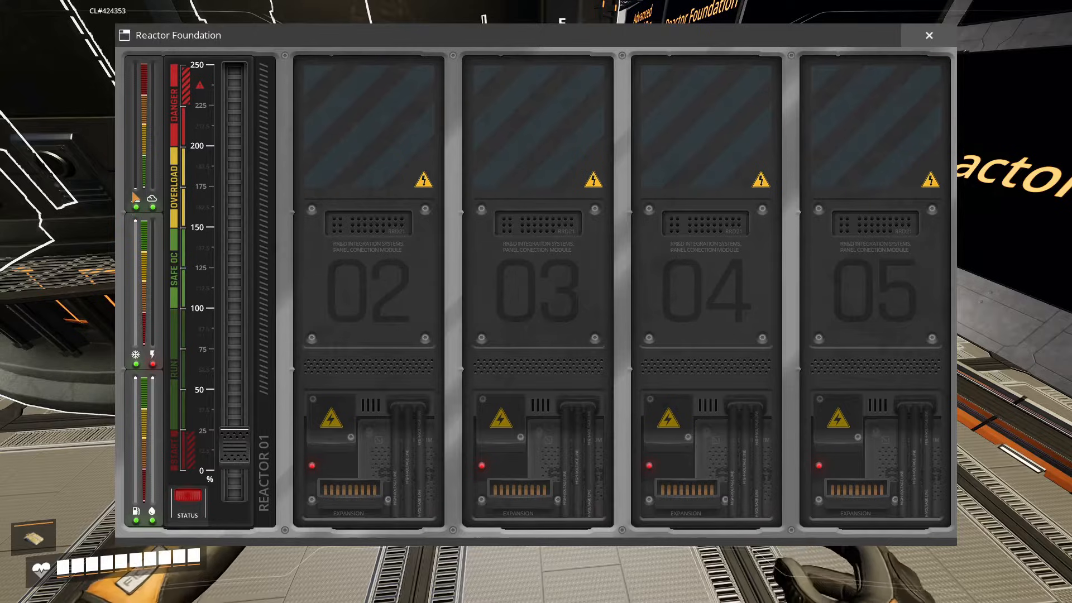
{"action": "mouse_move", "coordinate": [136, 195]}
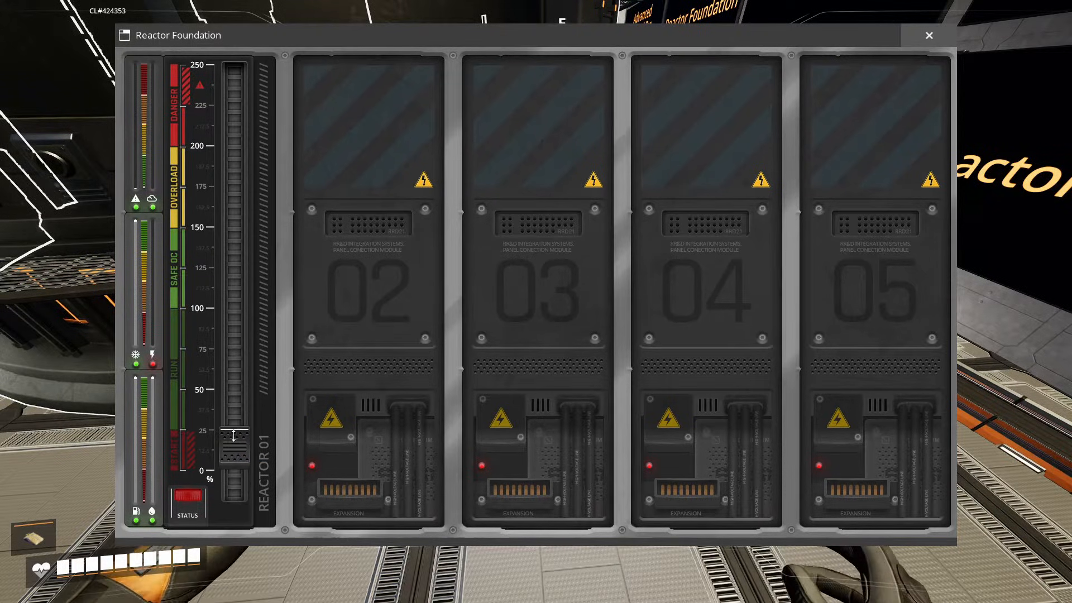
Step: Move Reactor 01's level through 50, 0, 25, 100, then below 50, and close the panel
{"action": "left_click_drag", "start_coordinate": [234, 435], "coordinate": [234, 317]}
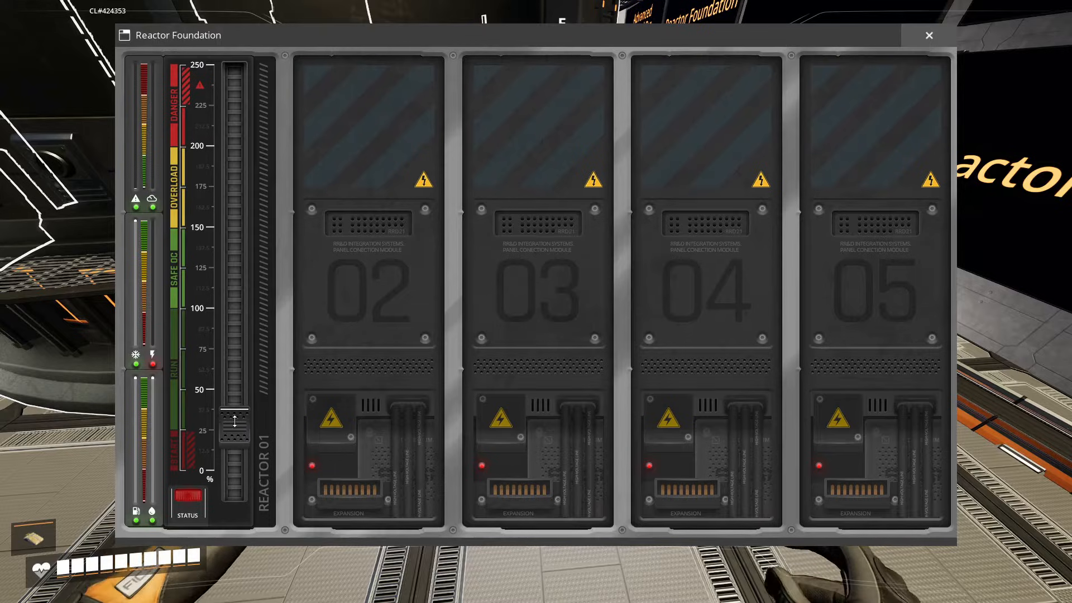
{"action": "left_click_drag", "start_coordinate": [234, 420], "coordinate": [233, 476]}
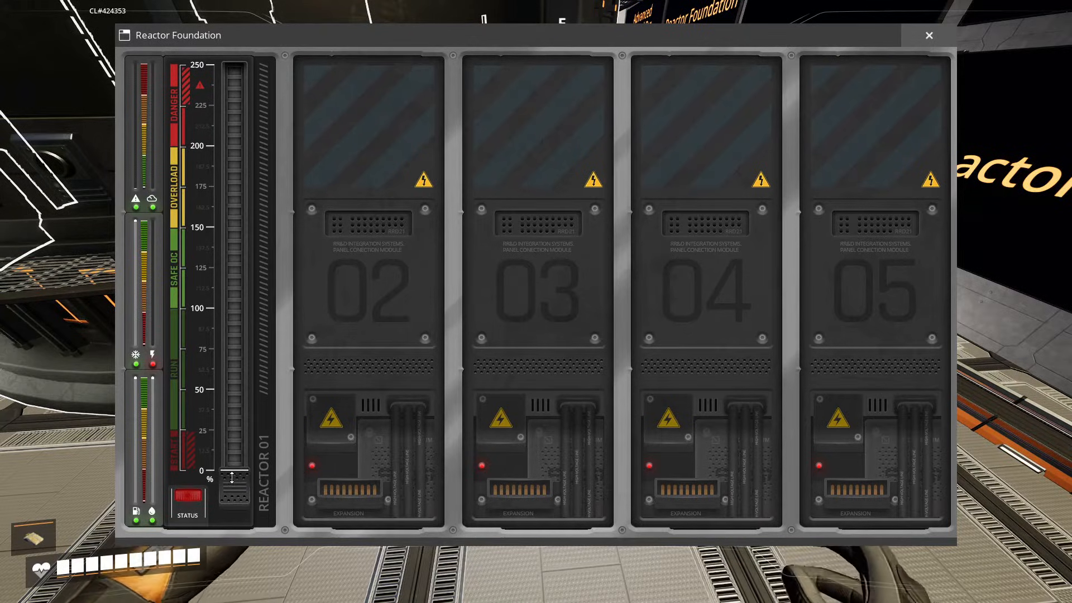
{"action": "left_click_drag", "start_coordinate": [232, 475], "coordinate": [232, 430]}
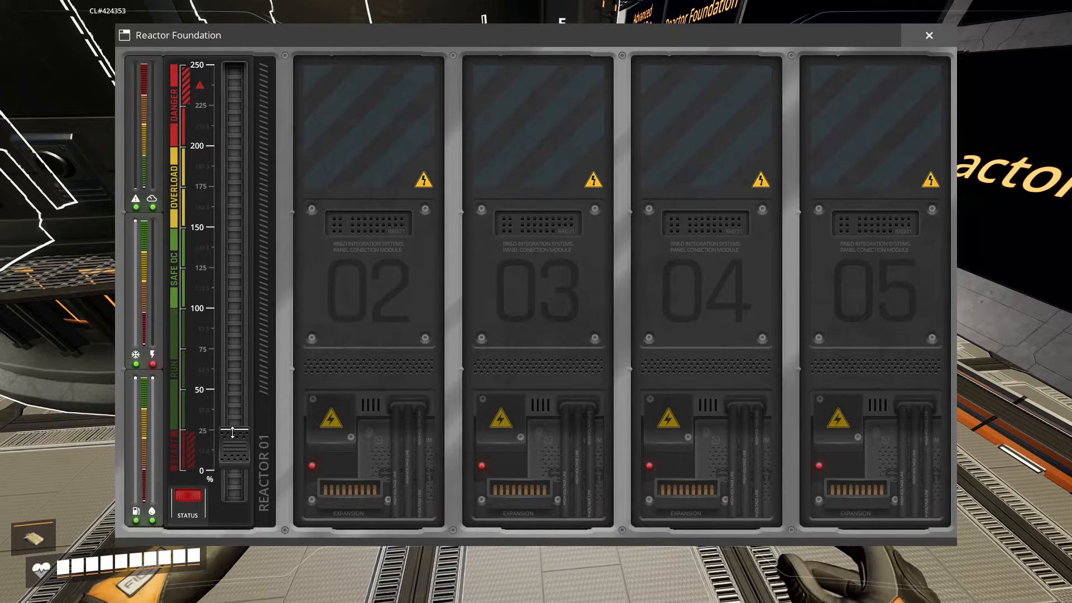
{"action": "left_click_drag", "start_coordinate": [234, 433], "coordinate": [234, 314]}
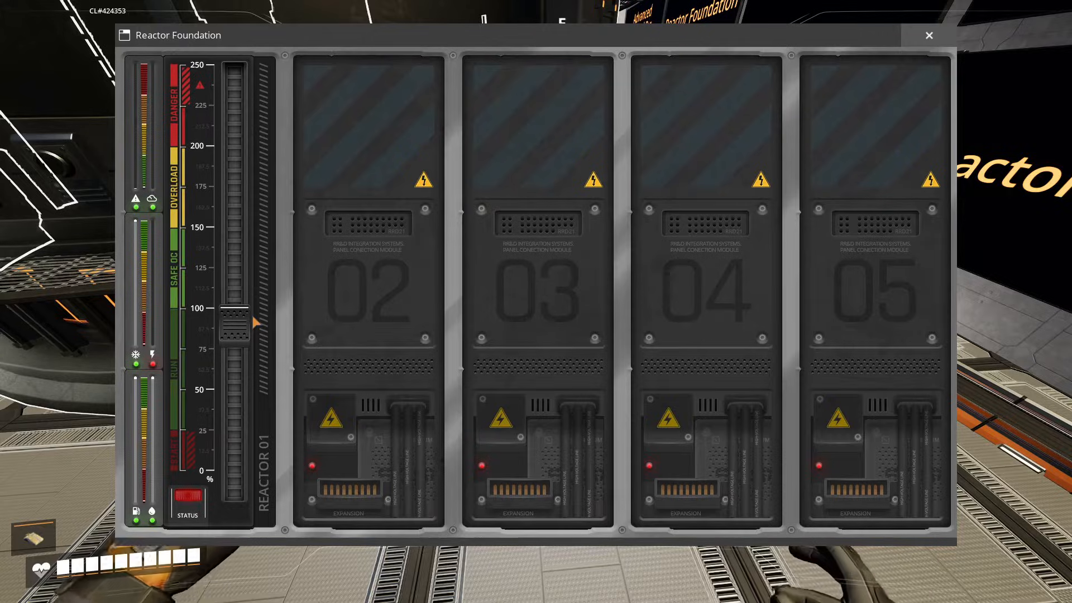
{"action": "left_click_drag", "start_coordinate": [234, 322], "coordinate": [234, 409]}
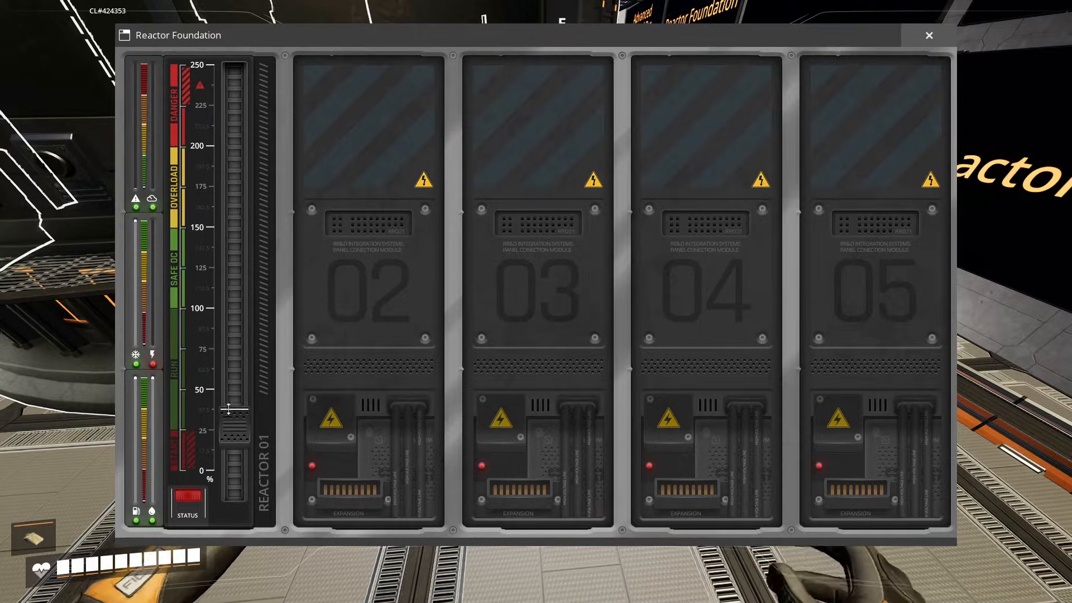
{"action": "left_click", "coordinate": [928, 34]}
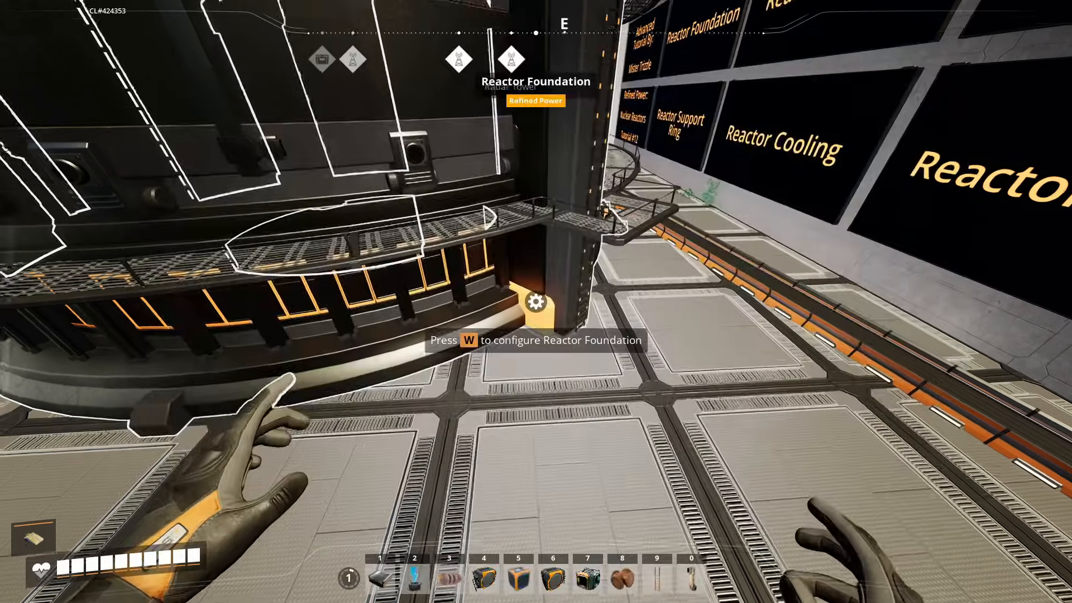
Step: Close the reactor restart panel and check Reactor 01's level on the foundation readout
{"action": "key", "text": "w"}
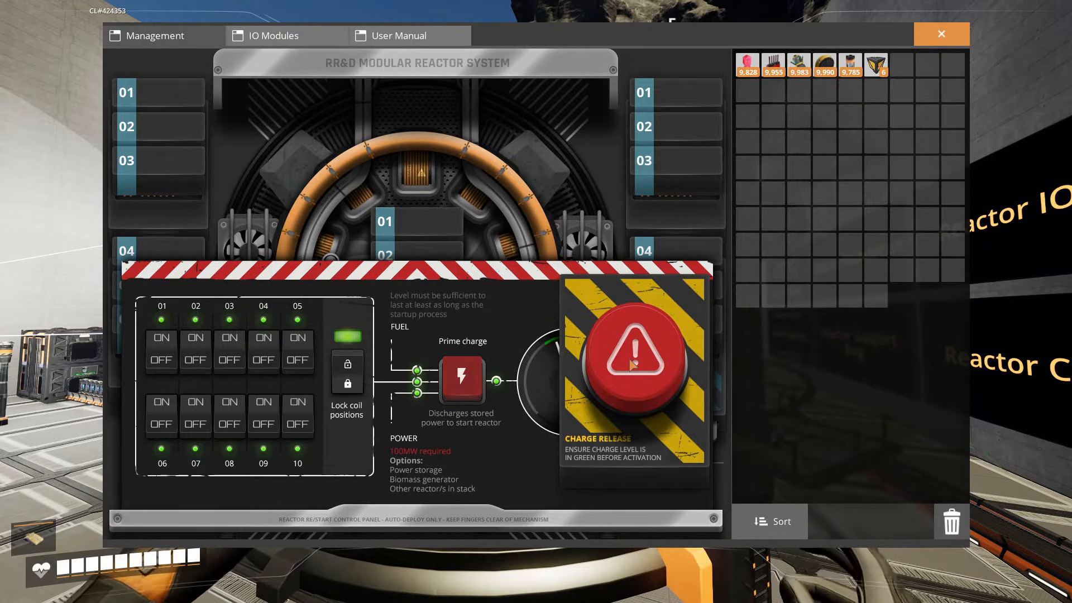
{"action": "left_click", "coordinate": [635, 361]}
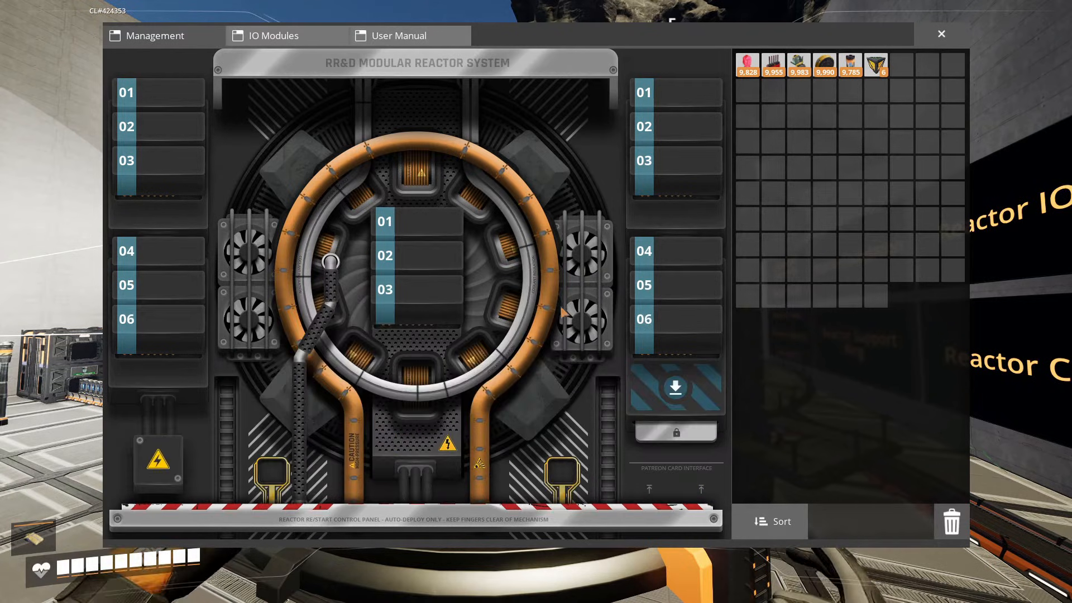
{"action": "left_click", "coordinate": [267, 35]}
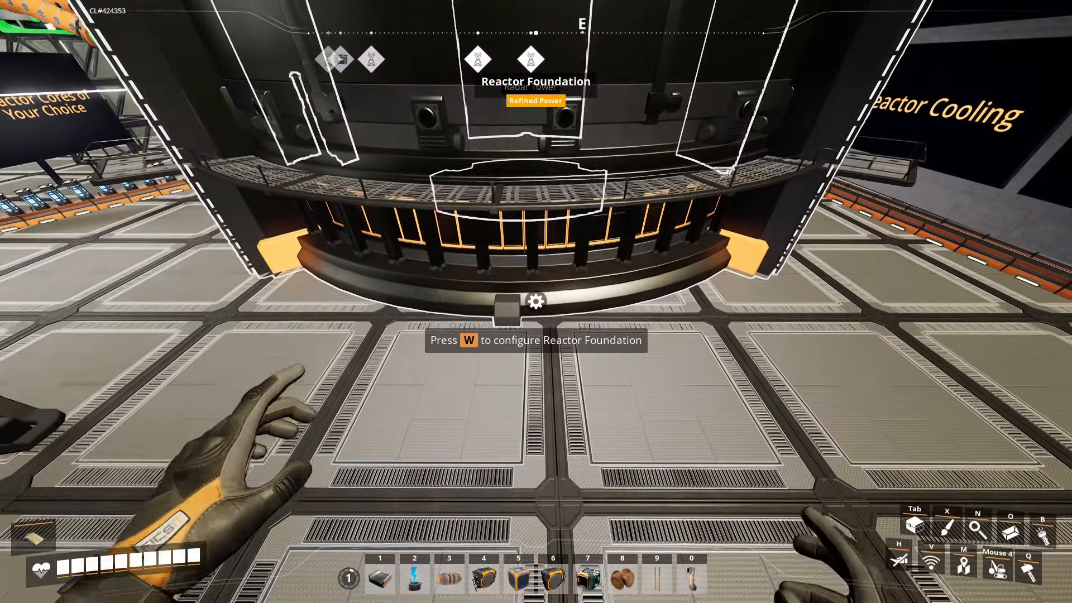
{"action": "key", "text": "w"}
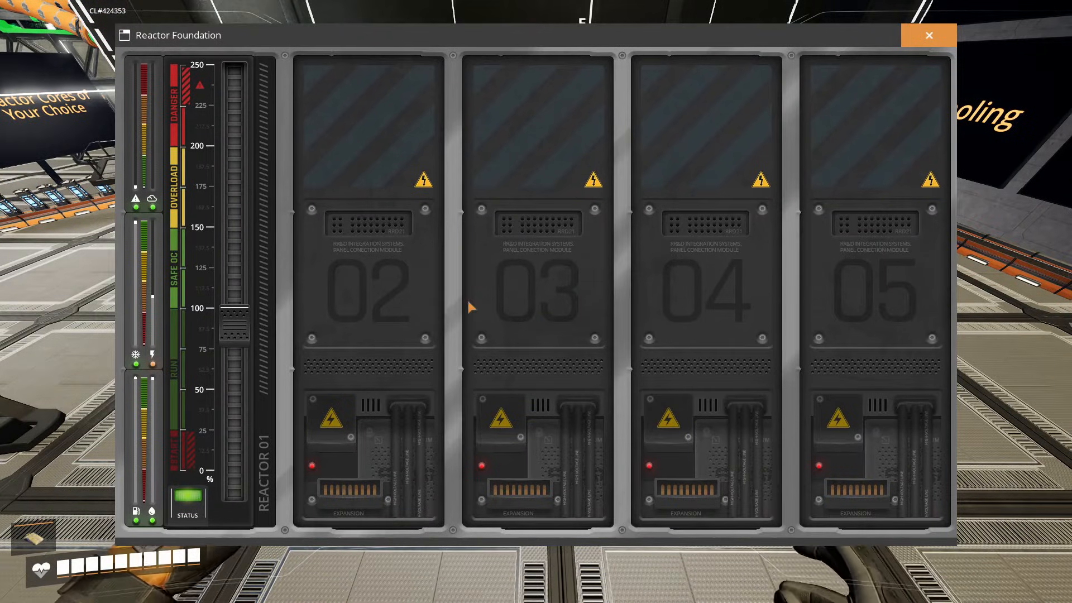
{"action": "mouse_move", "coordinate": [18, 299]}
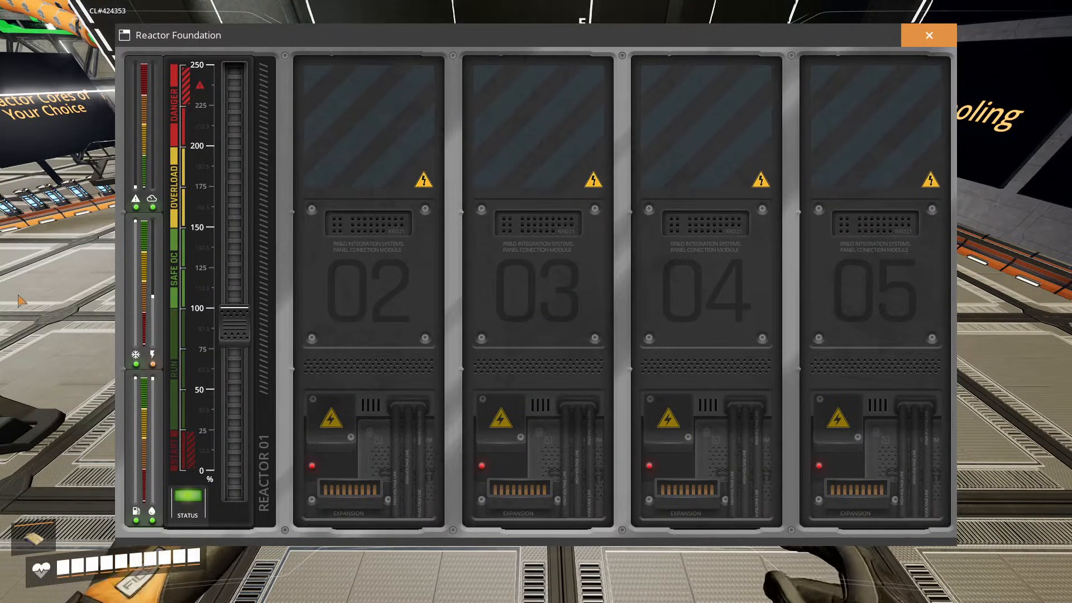
{"action": "left_click", "coordinate": [929, 35]}
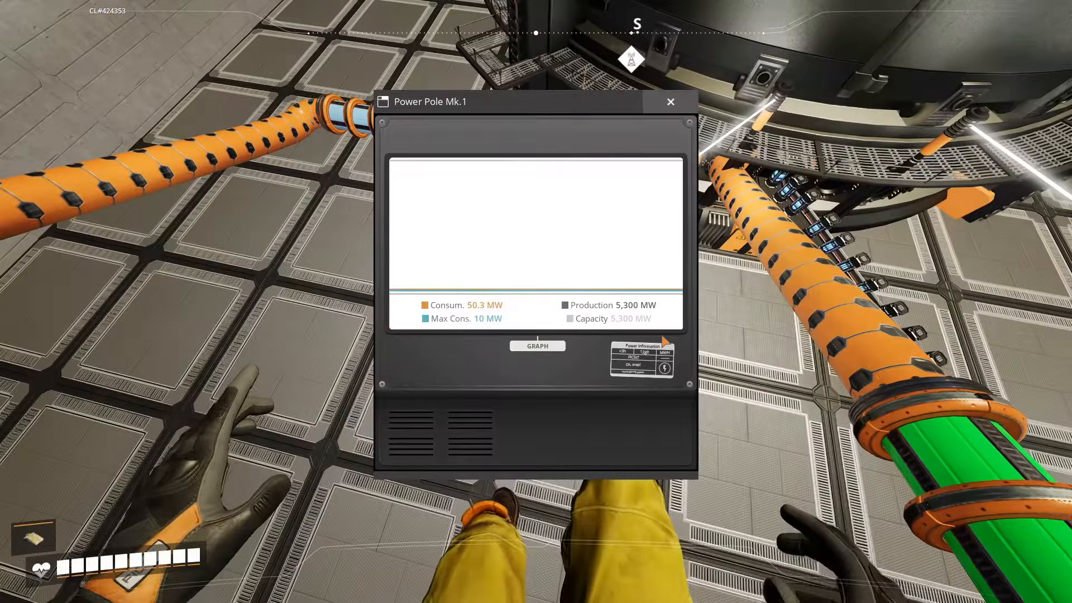
{"action": "mouse_move", "coordinate": [636, 310]}
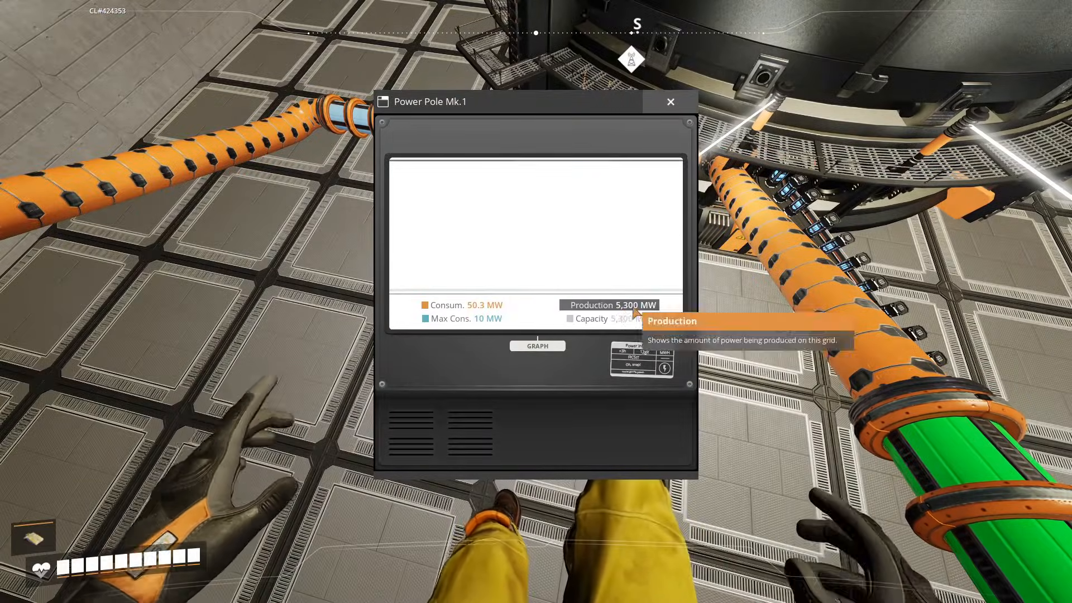
{"action": "mouse_move", "coordinate": [738, 313]}
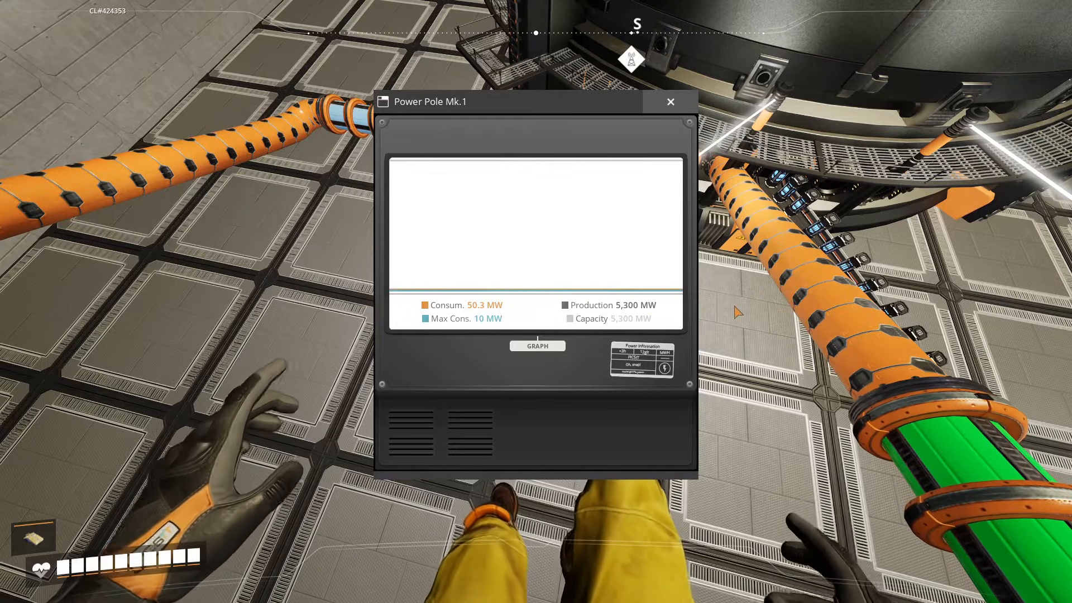
{"action": "left_click", "coordinate": [670, 102]}
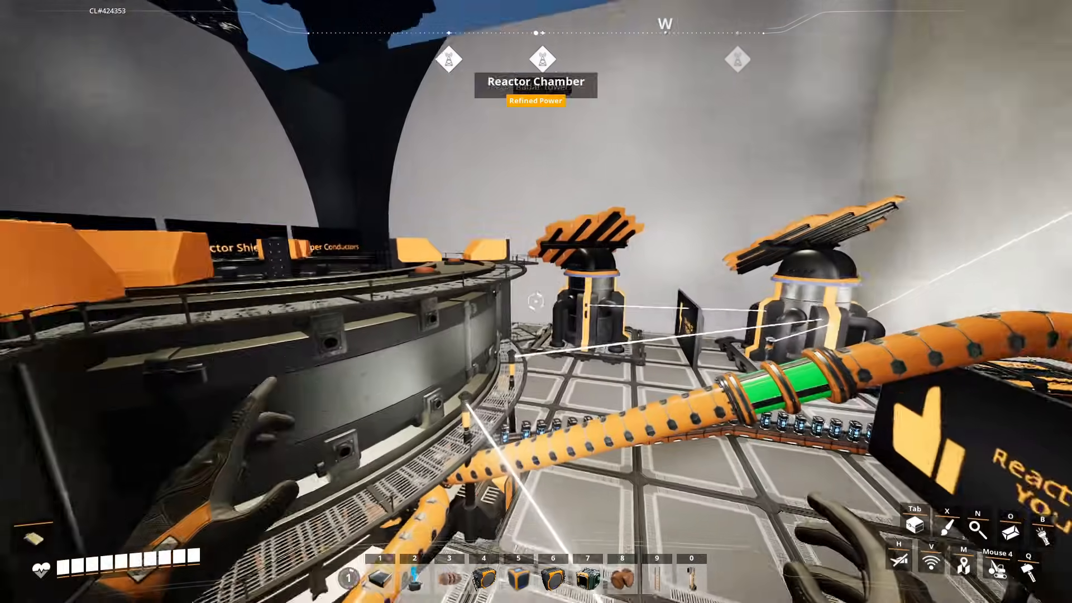
{"action": "mouse_move", "coordinate": [533, 302]}
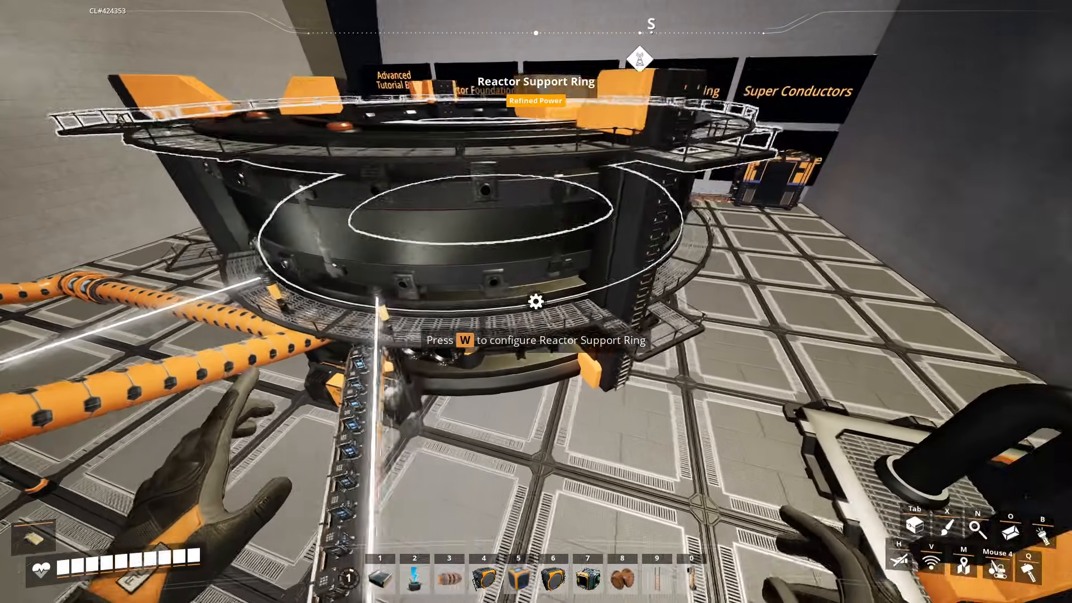
Step: Open the Reactor Foundation's Reactor 01 level controls to set about 150 percent
{"action": "key", "text": "w"}
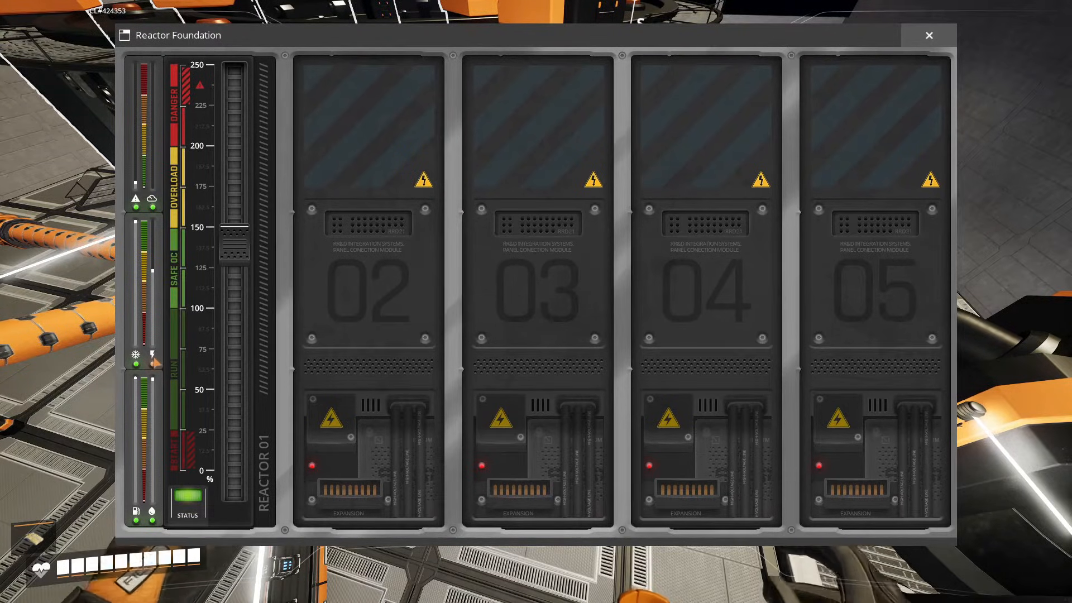
{"action": "left_click", "coordinate": [929, 35]}
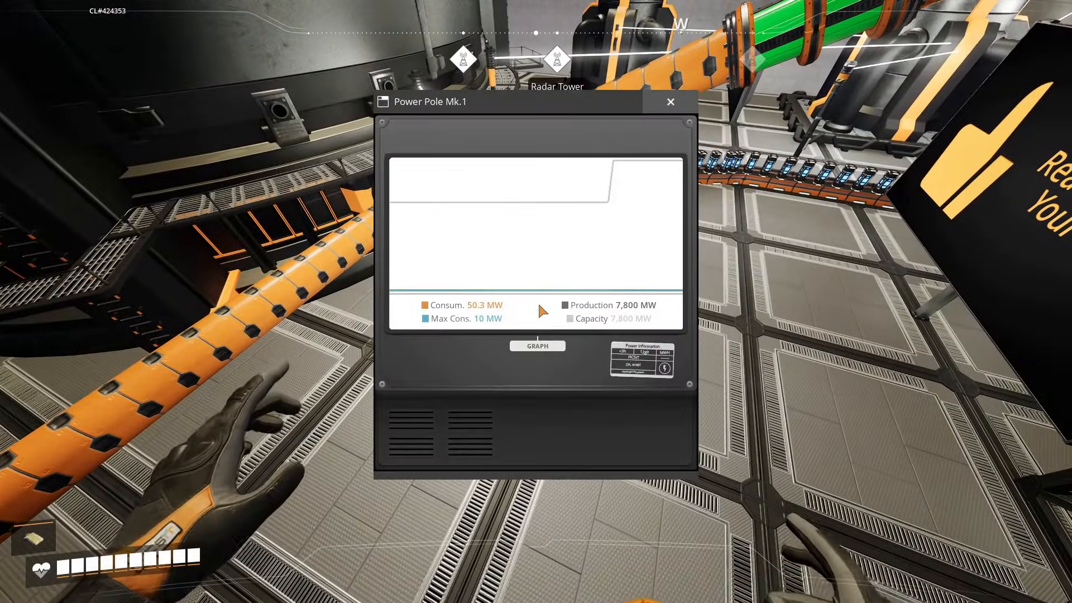
{"action": "mouse_move", "coordinate": [788, 300]}
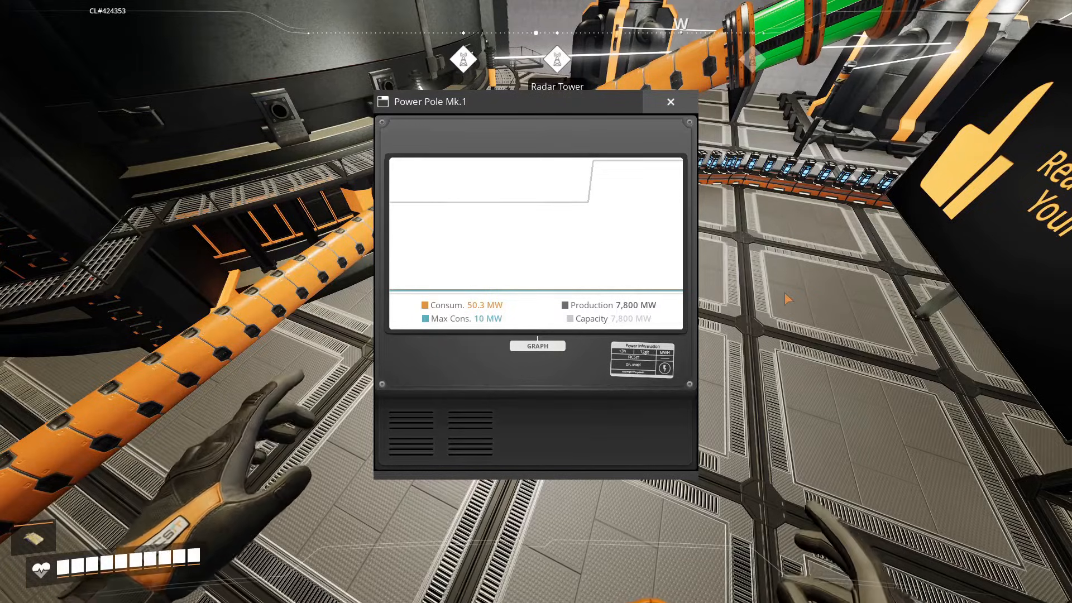
{"action": "left_click", "coordinate": [670, 102]}
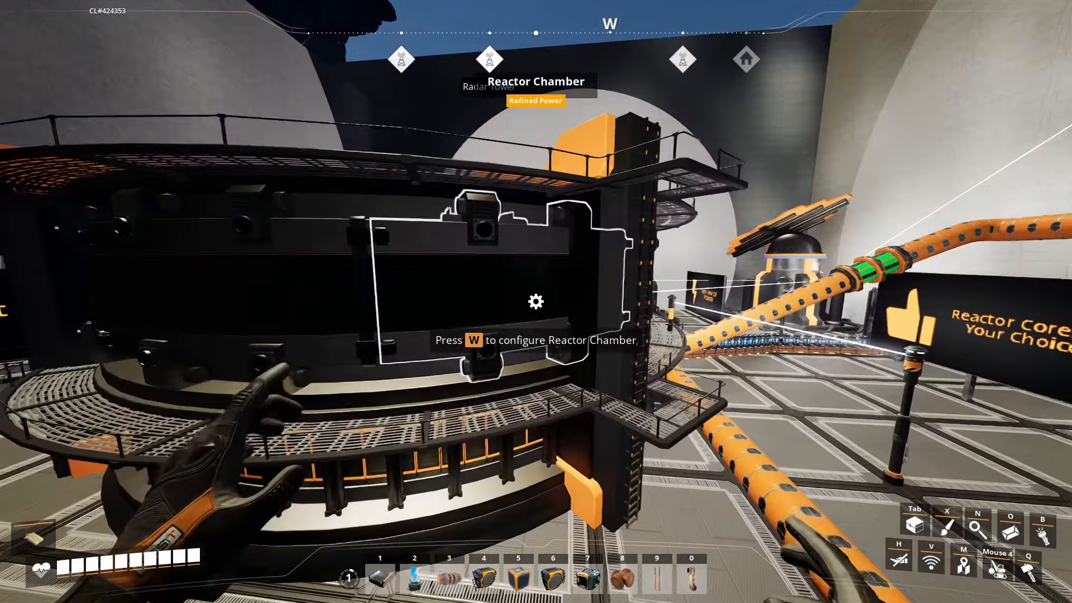
{"action": "key", "text": "w"}
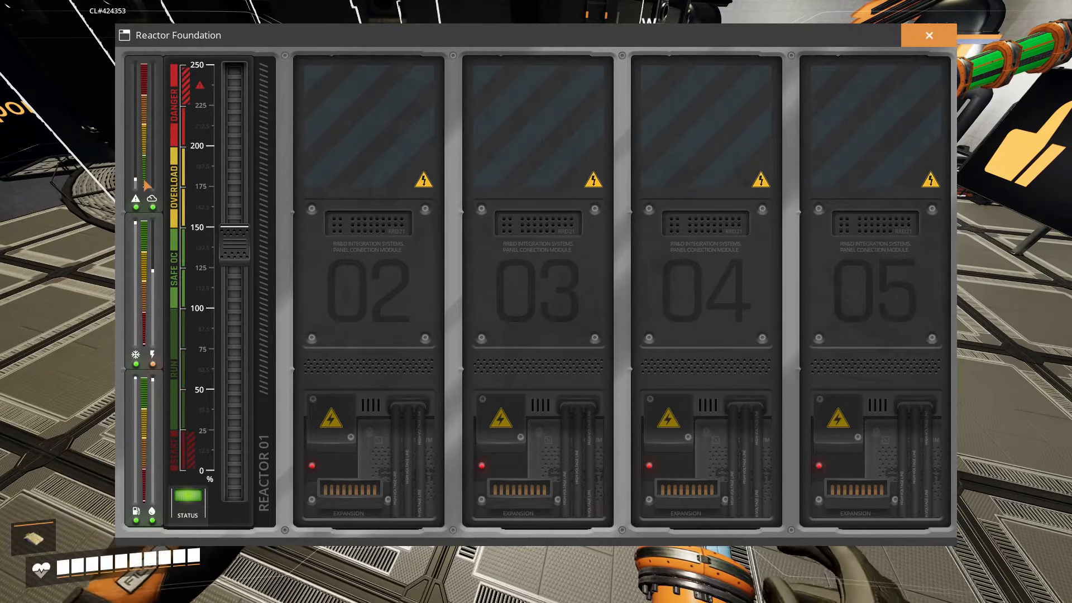
{"action": "left_click", "coordinate": [929, 35]}
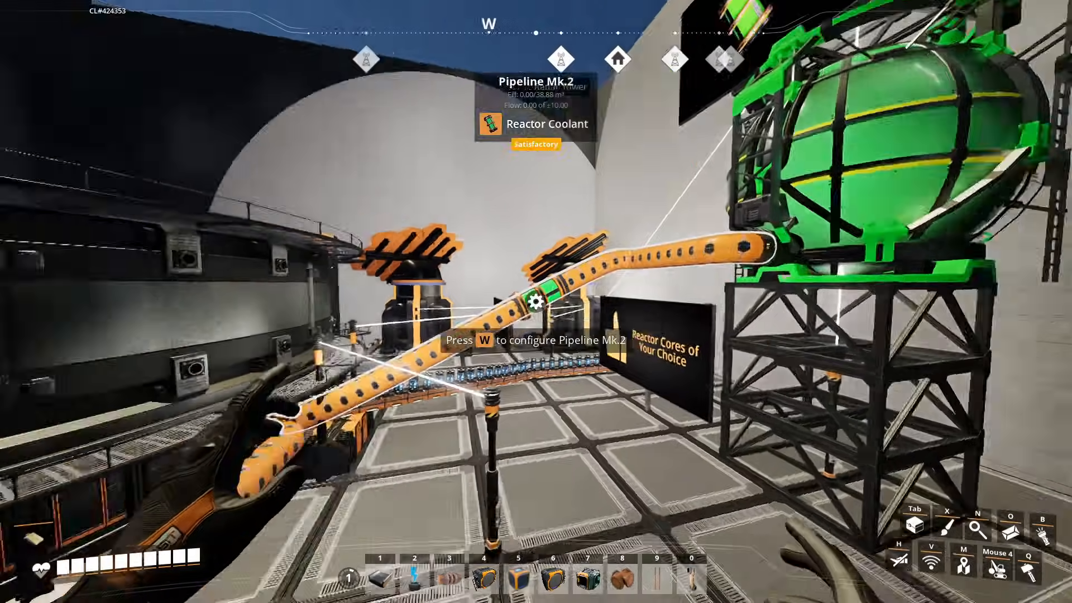
Step: Check the reactor's 7,500 MW management stats against the power pole's grid production
{"action": "key", "text": "w"}
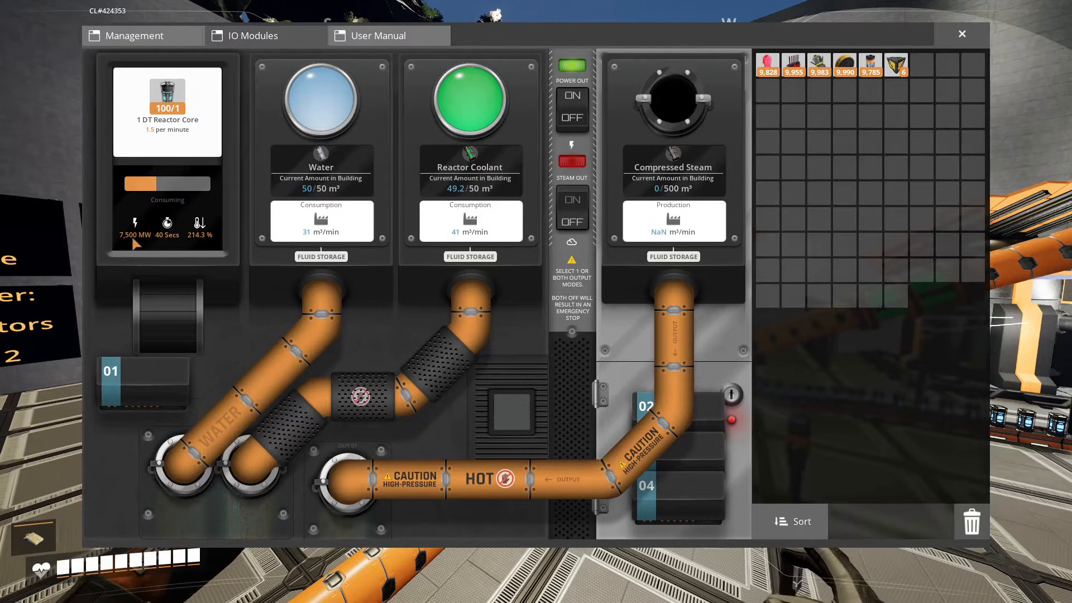
{"action": "left_click", "coordinate": [962, 34]}
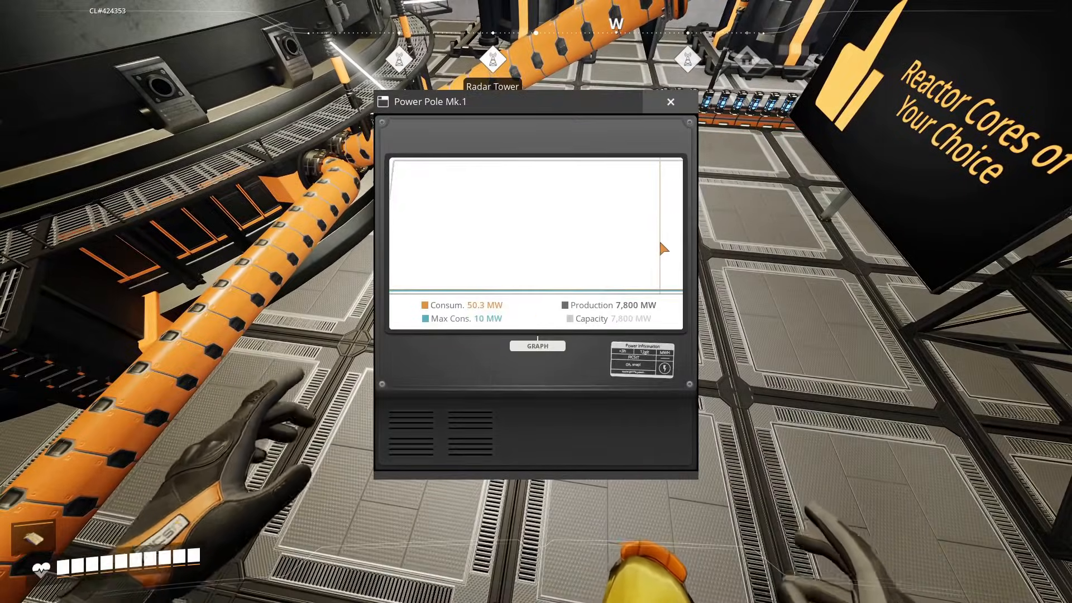
{"action": "left_click", "coordinate": [670, 102]}
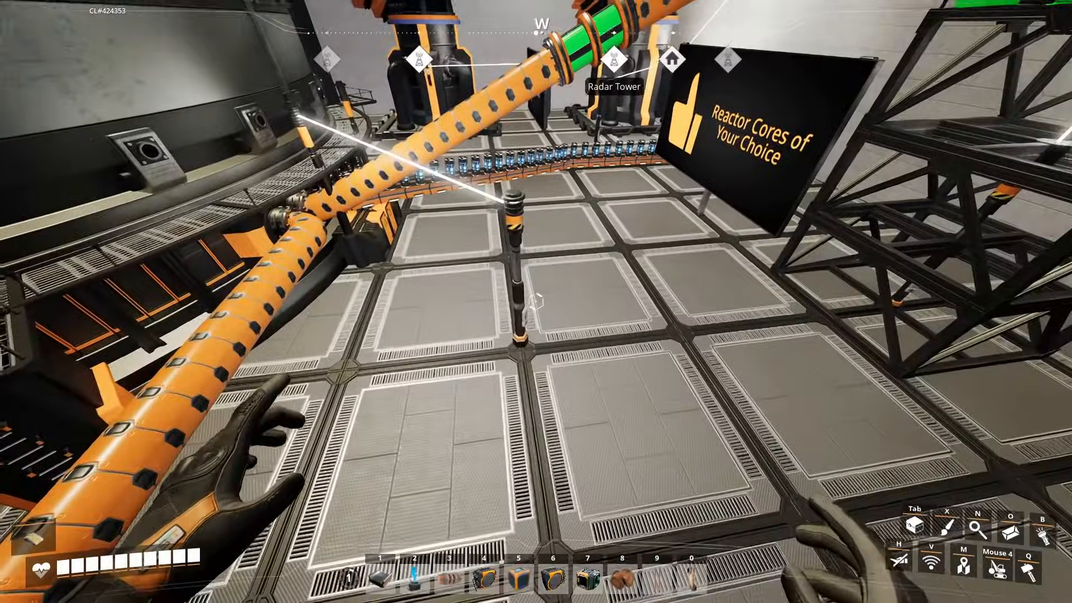
{"action": "left_click", "coordinate": [514, 228]}
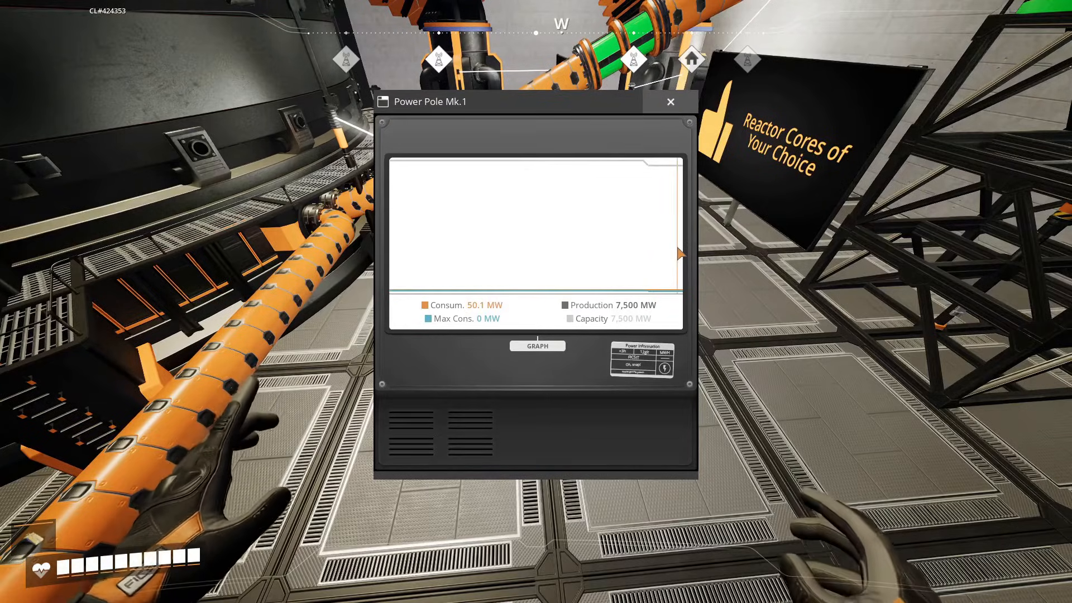
{"action": "left_click", "coordinate": [670, 101]}
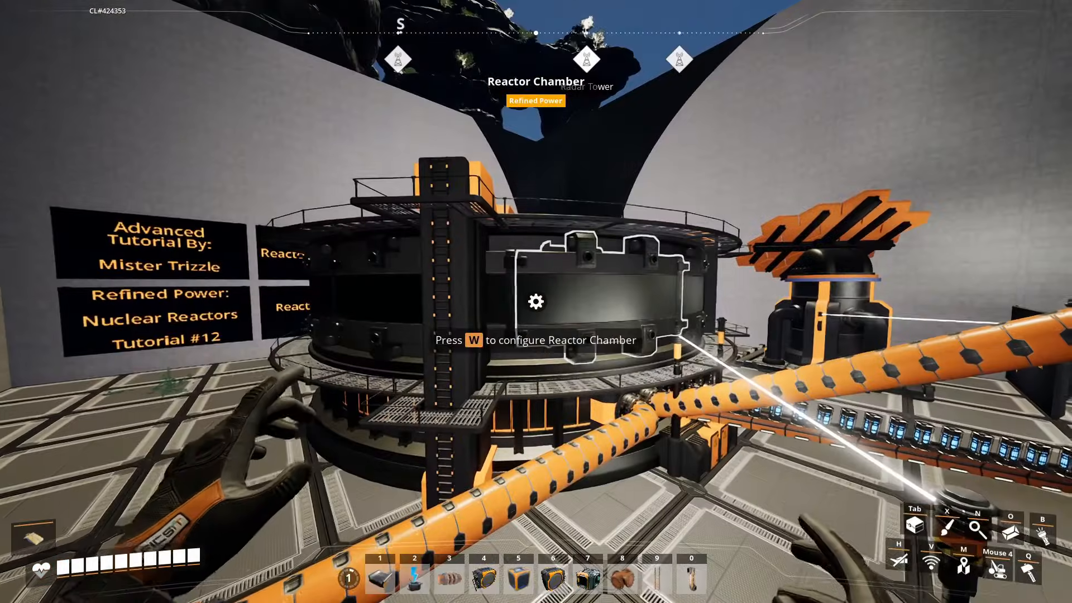
{"action": "key", "text": "w"}
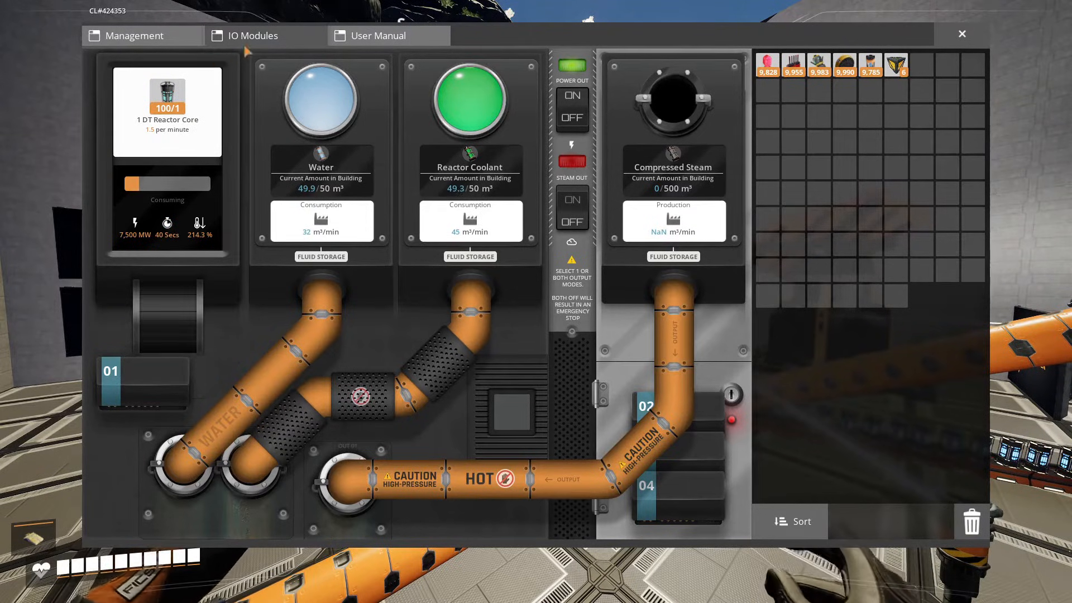
Step: Adjust the Reactor 01 slider on the foundation panel and close it
{"action": "left_click", "coordinate": [961, 34]}
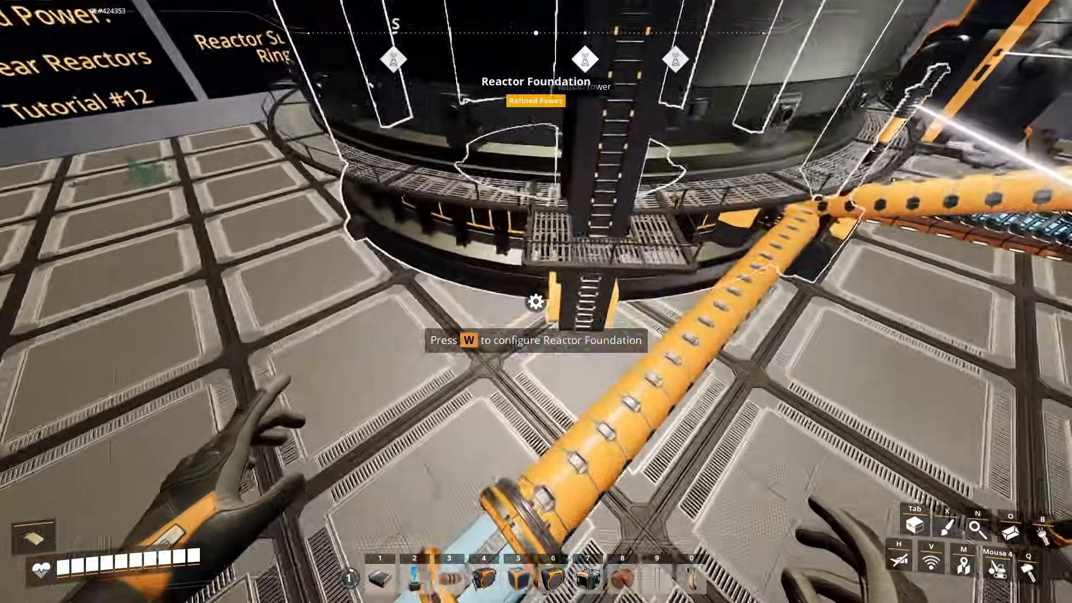
{"action": "key", "text": "w"}
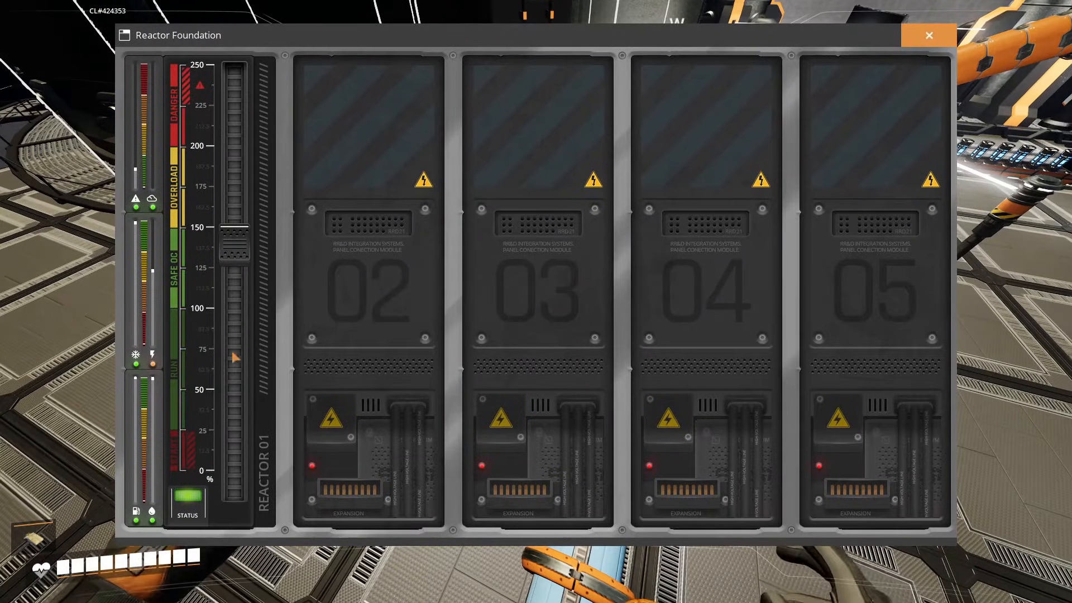
{"action": "left_click_drag", "start_coordinate": [235, 359], "coordinate": [235, 243]}
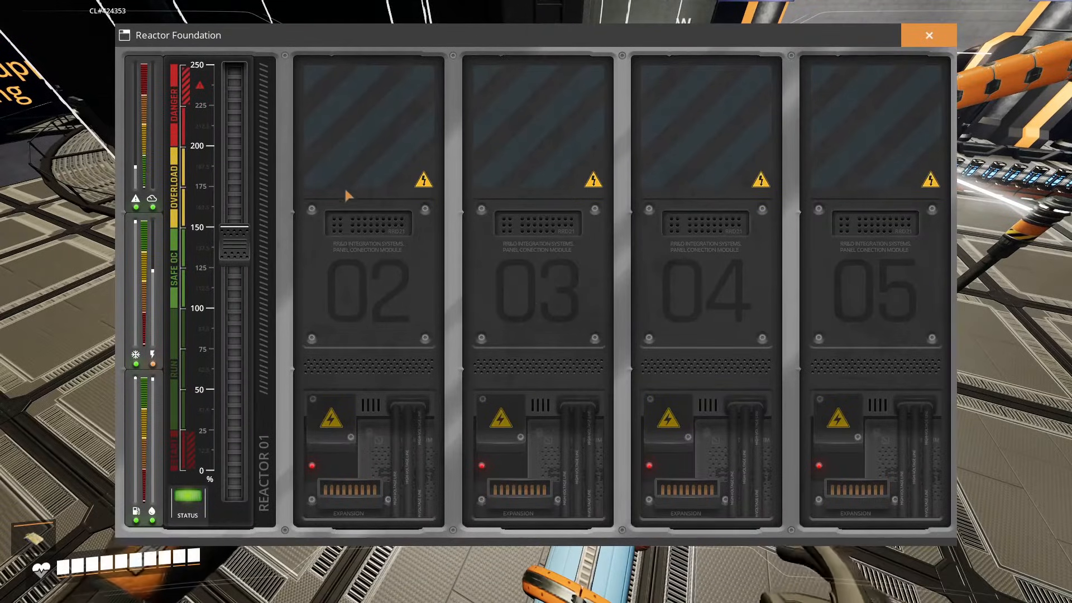
{"action": "left_click", "coordinate": [280, 35]}
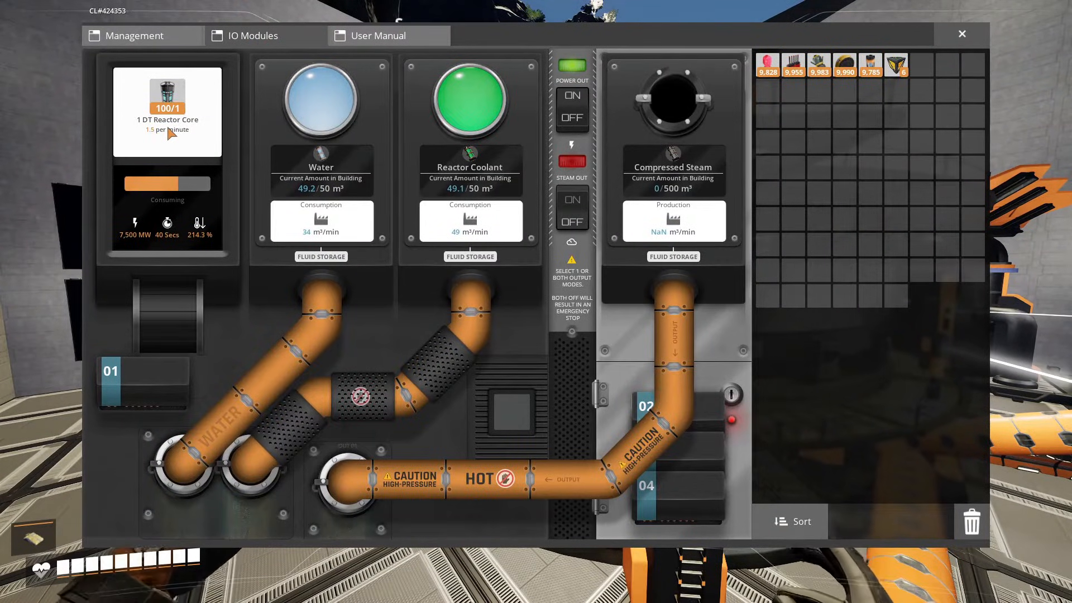
Step: Lower Reactor 01's output setting to 50% and close the foundation panel
{"action": "left_click", "coordinate": [961, 34]}
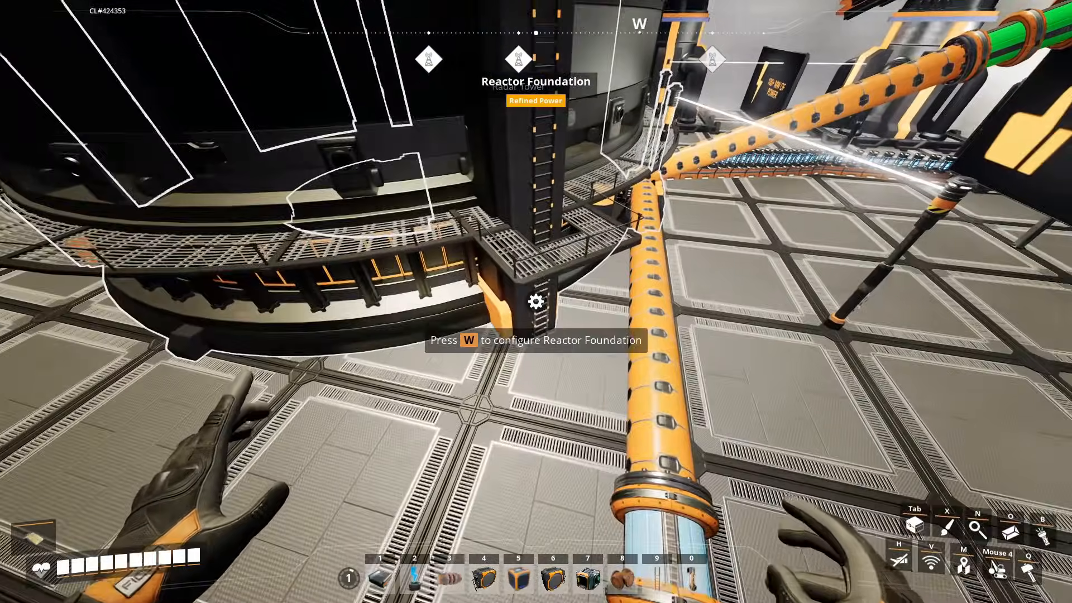
{"action": "key", "text": "w"}
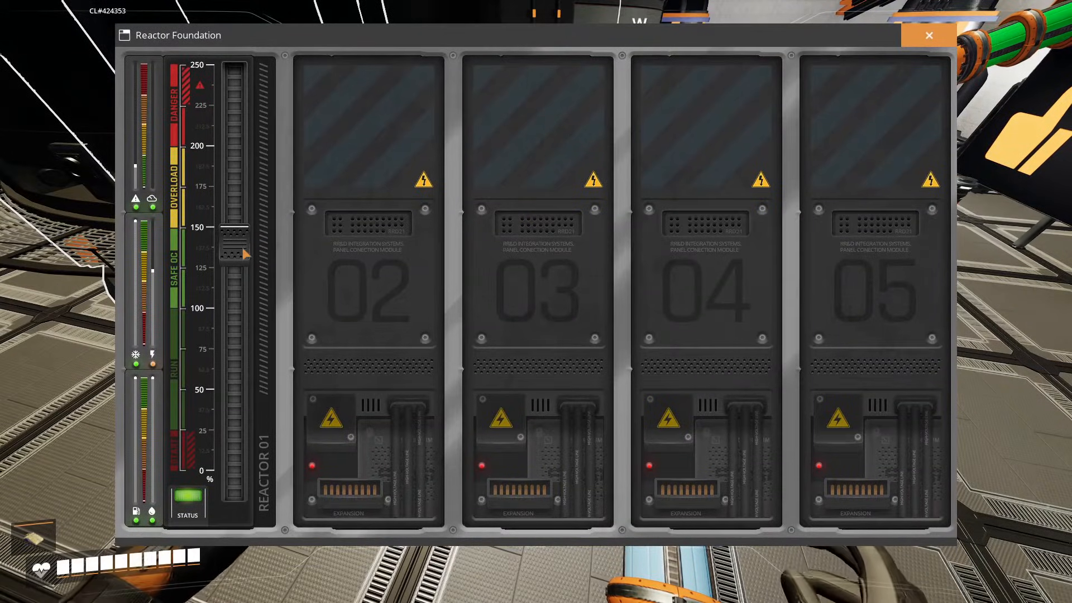
{"action": "left_click_drag", "start_coordinate": [235, 253], "coordinate": [235, 417]}
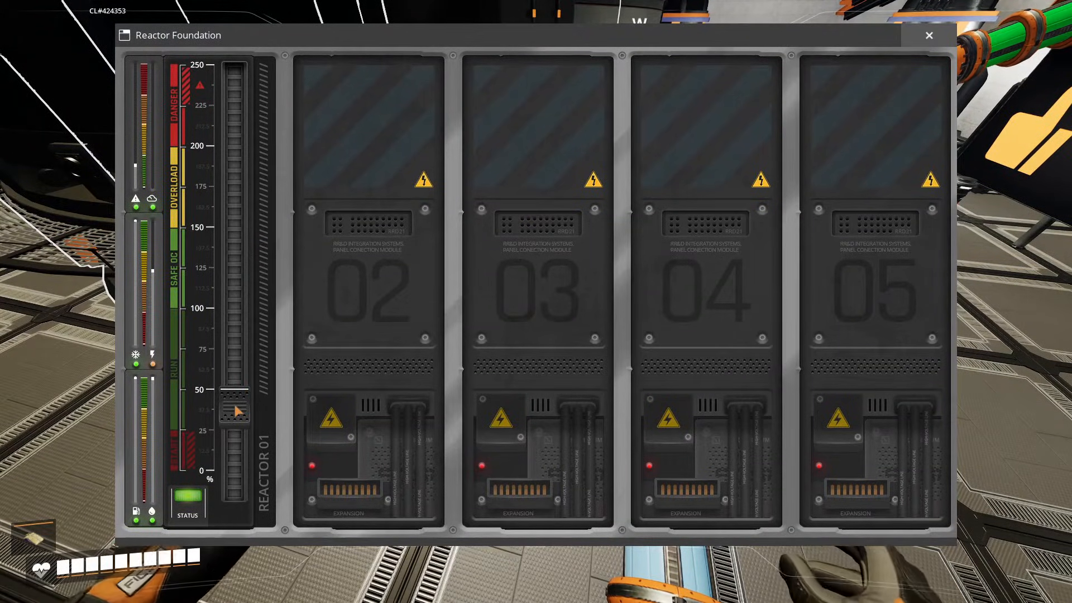
{"action": "left_click", "coordinate": [928, 34]}
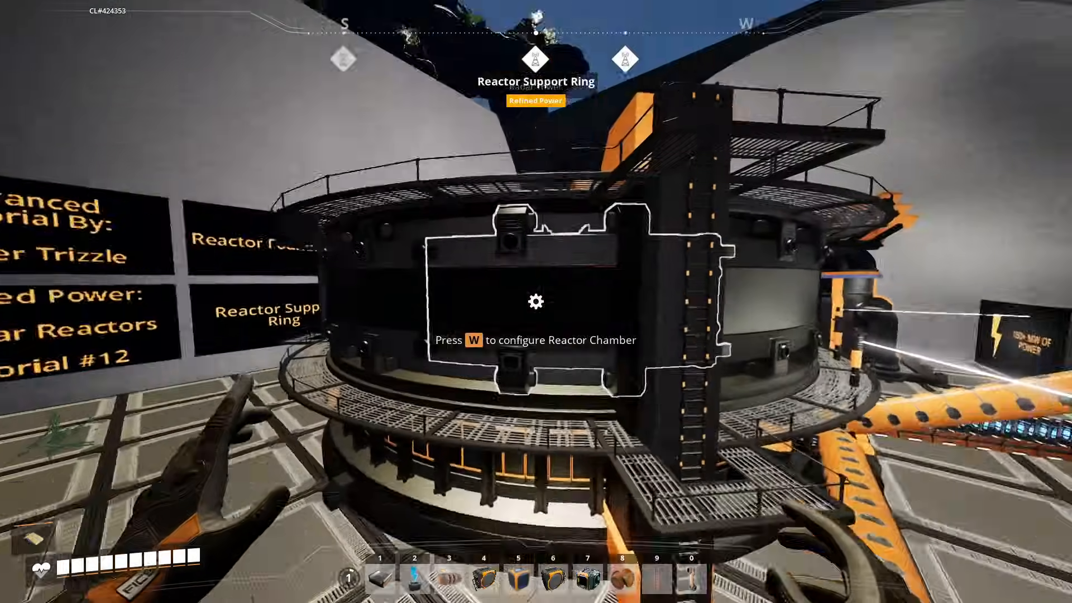
Step: Open the Reactor Chamber status, now showing 2,500 MW, a 120-second cycle and 71.4%
{"action": "key", "text": "w"}
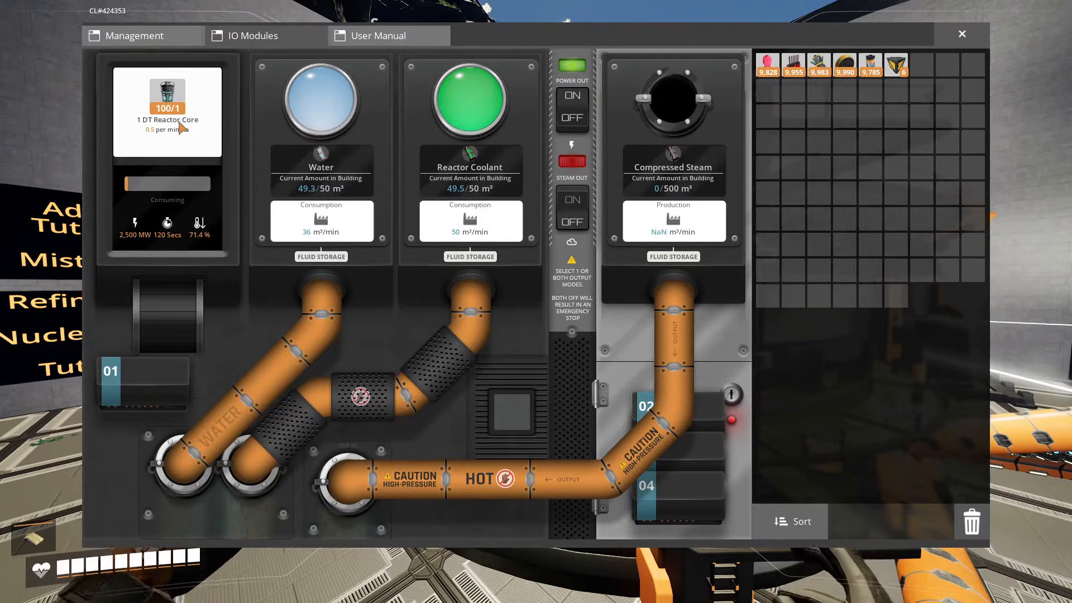
{"action": "mouse_move", "coordinate": [202, 131]}
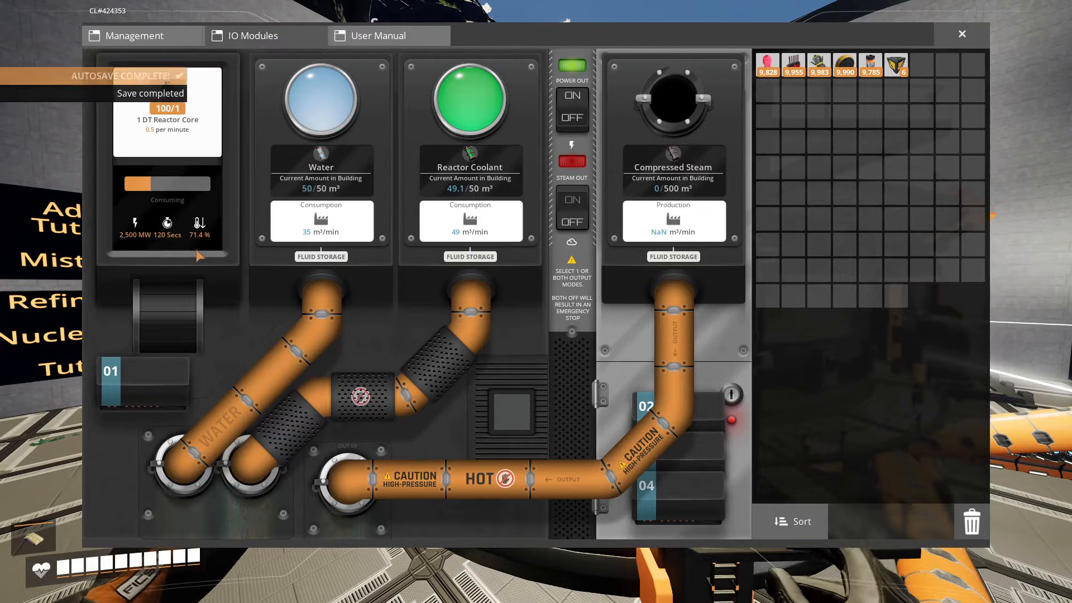
Step: Raise Reactor 01's level on the Reactor Foundation panel back to about 150%, then close it
{"action": "left_click", "coordinate": [962, 34]}
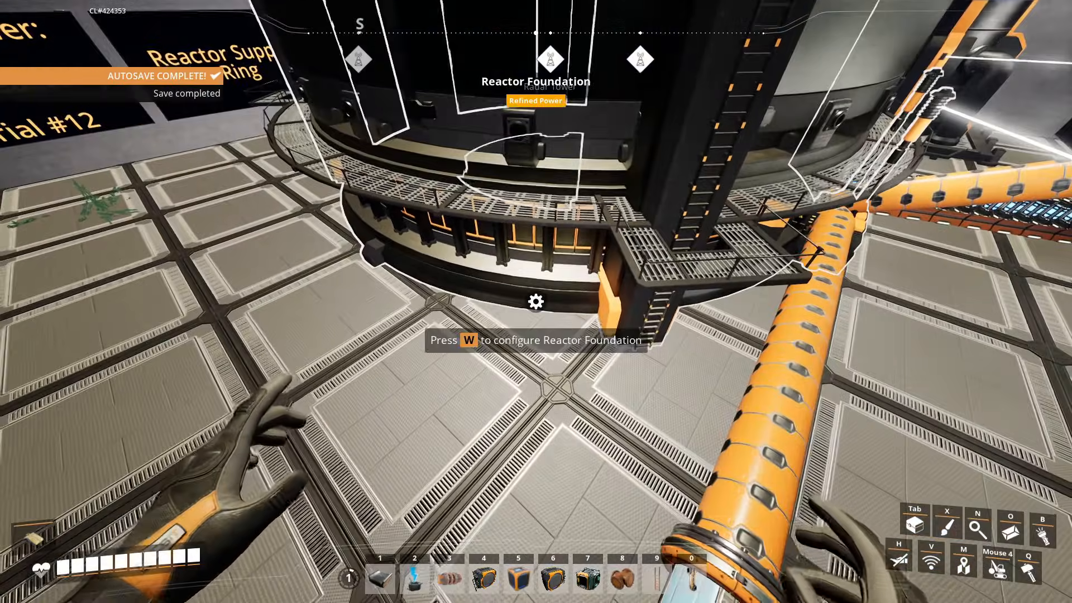
{"action": "key", "text": "w"}
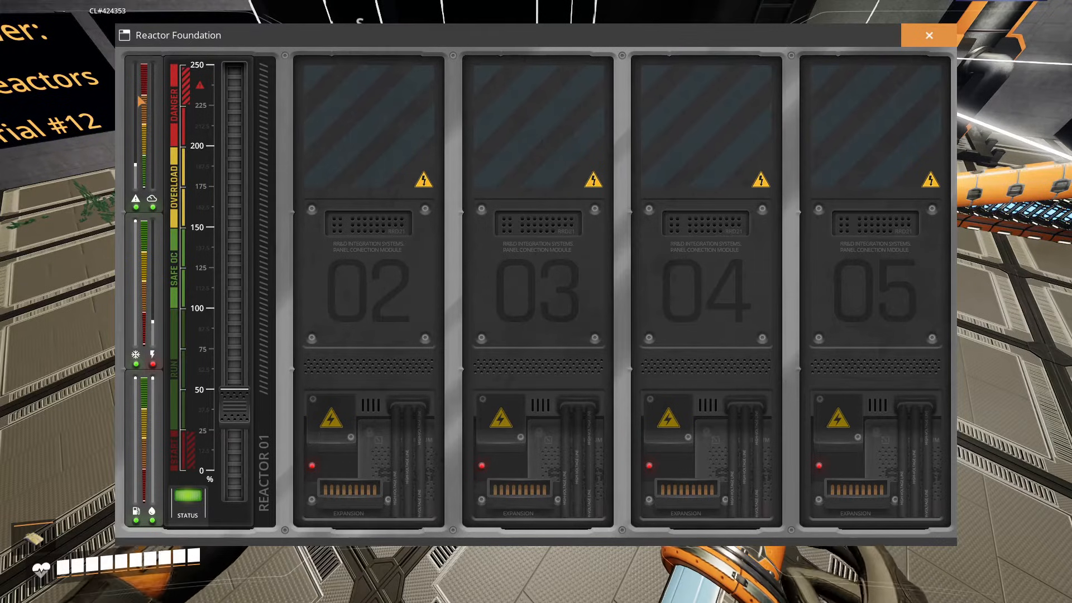
{"action": "left_click", "coordinate": [929, 34]}
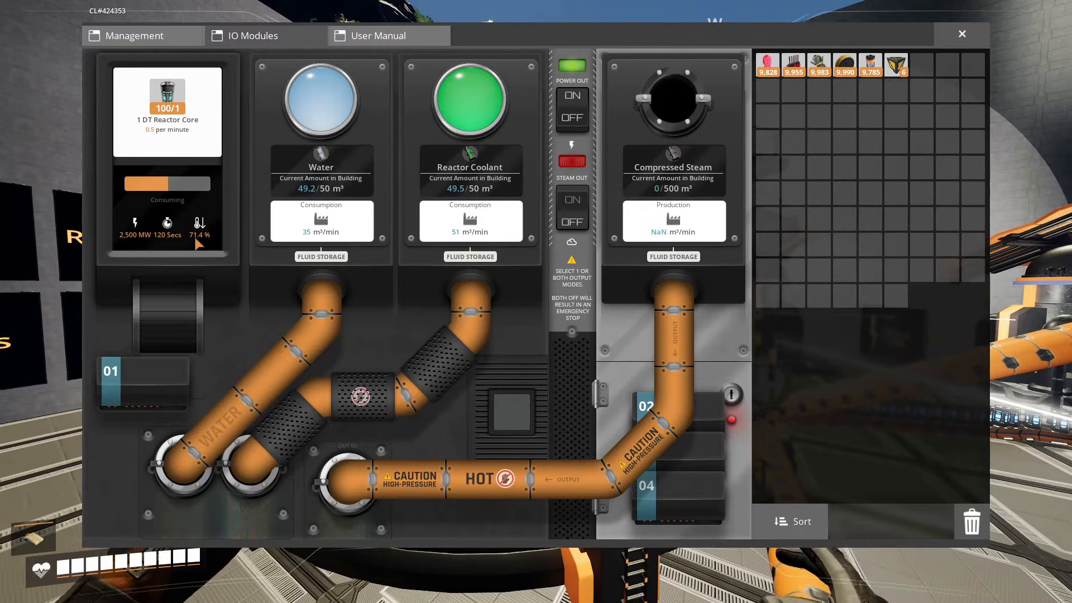
{"action": "left_click", "coordinate": [962, 33]}
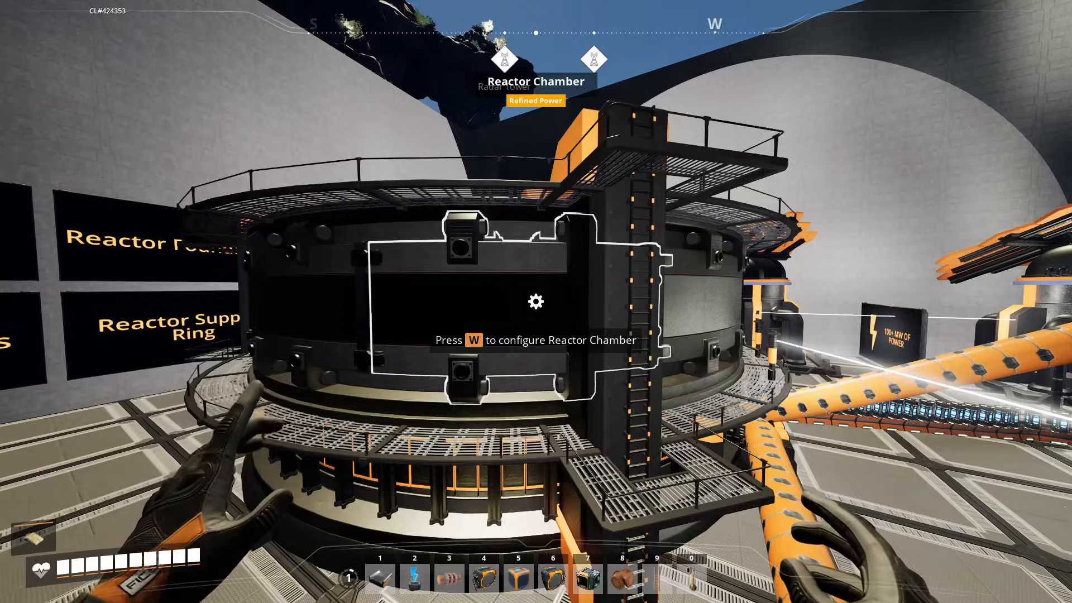
{"action": "key", "text": "w"}
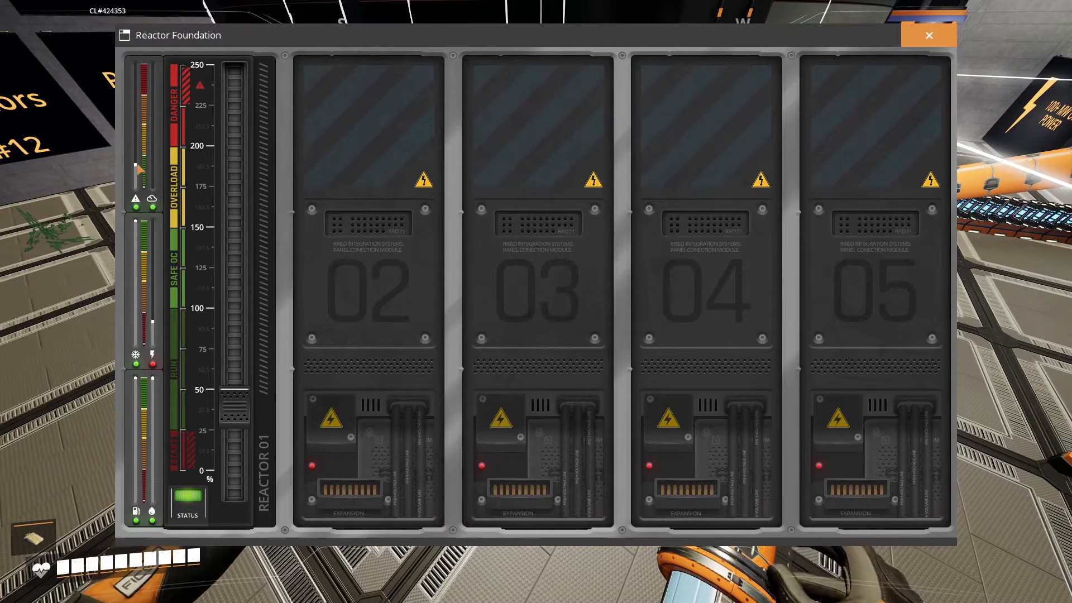
{"action": "left_click", "coordinate": [930, 35]}
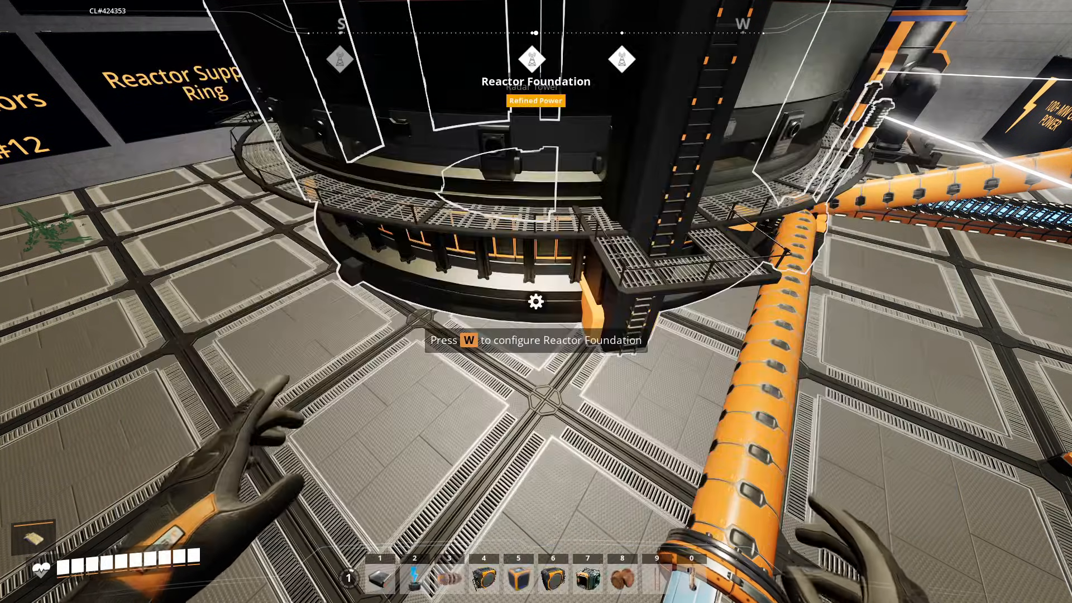
{"action": "key", "text": "w"}
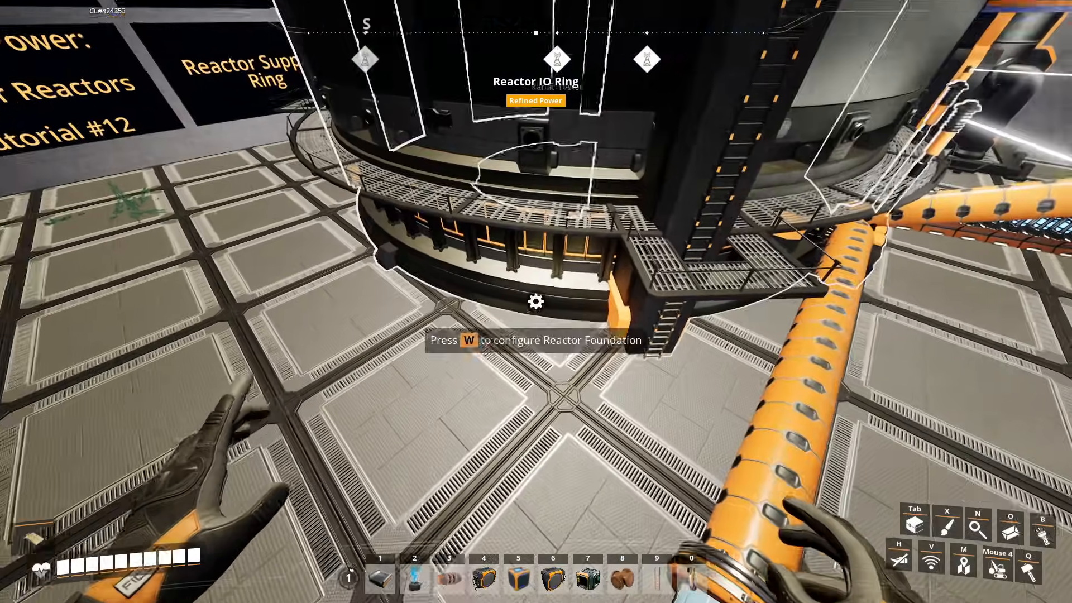
{"action": "key", "text": "w"}
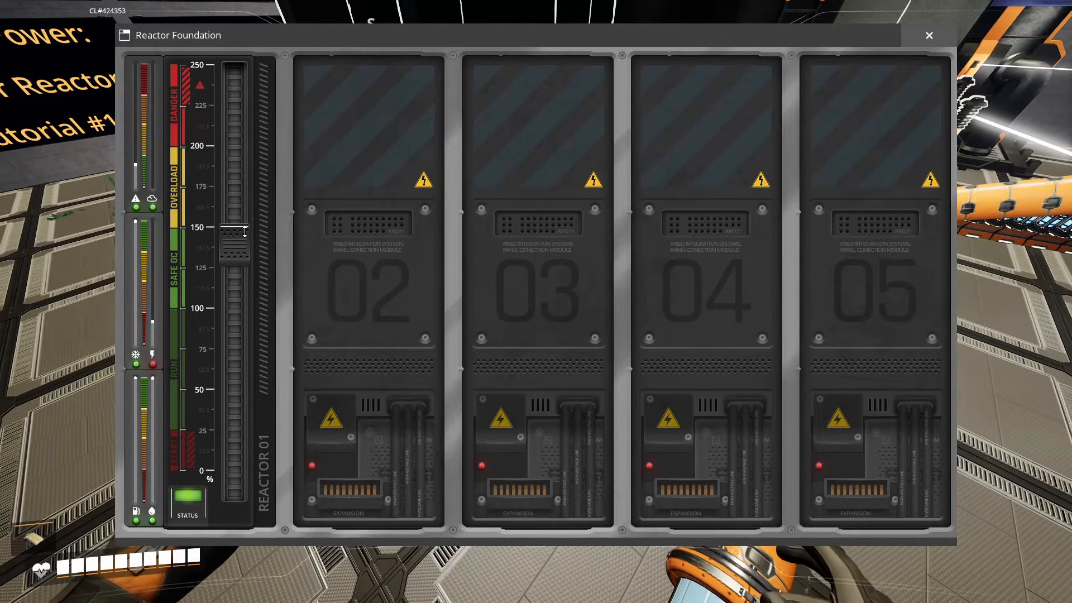
{"action": "left_click", "coordinate": [928, 34]}
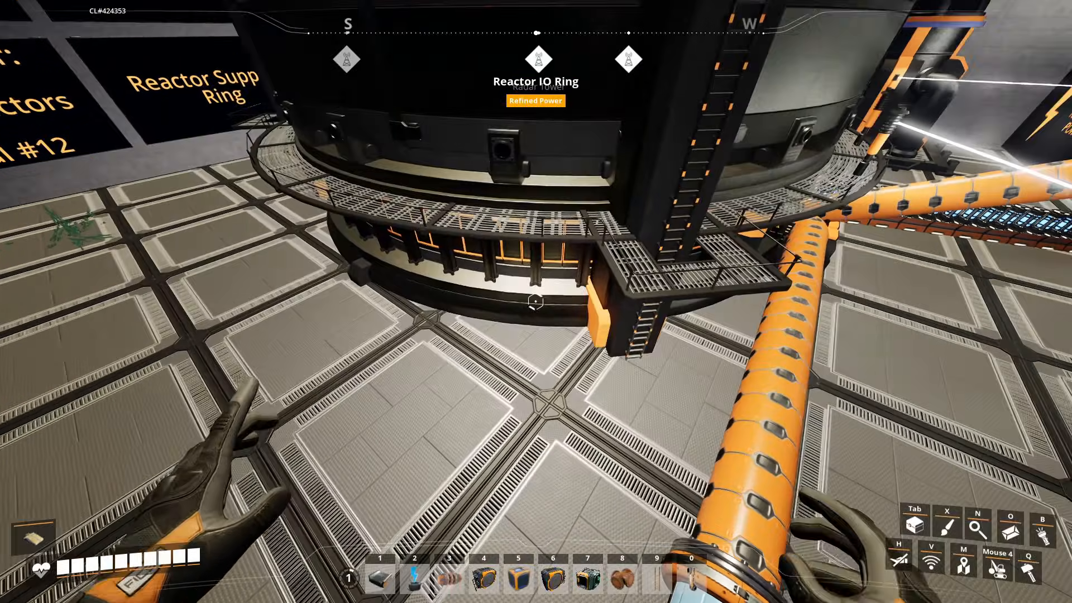
{"action": "left_click", "coordinate": [534, 302]}
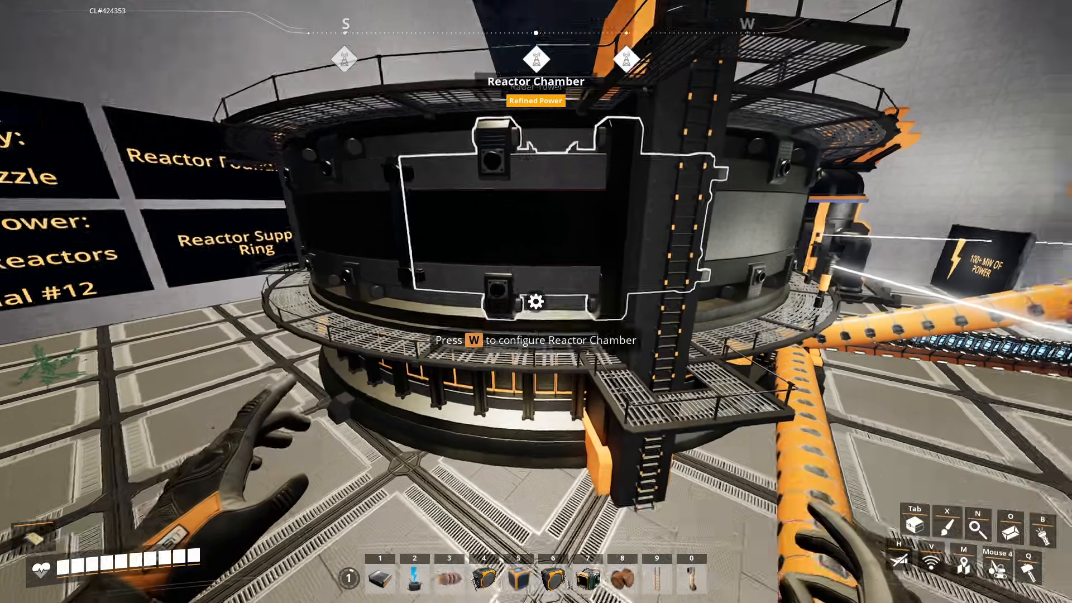
Step: Push Reactor 01's level to its 250% maximum and close the Advanced Reactor Casings storage
{"action": "key", "text": "w"}
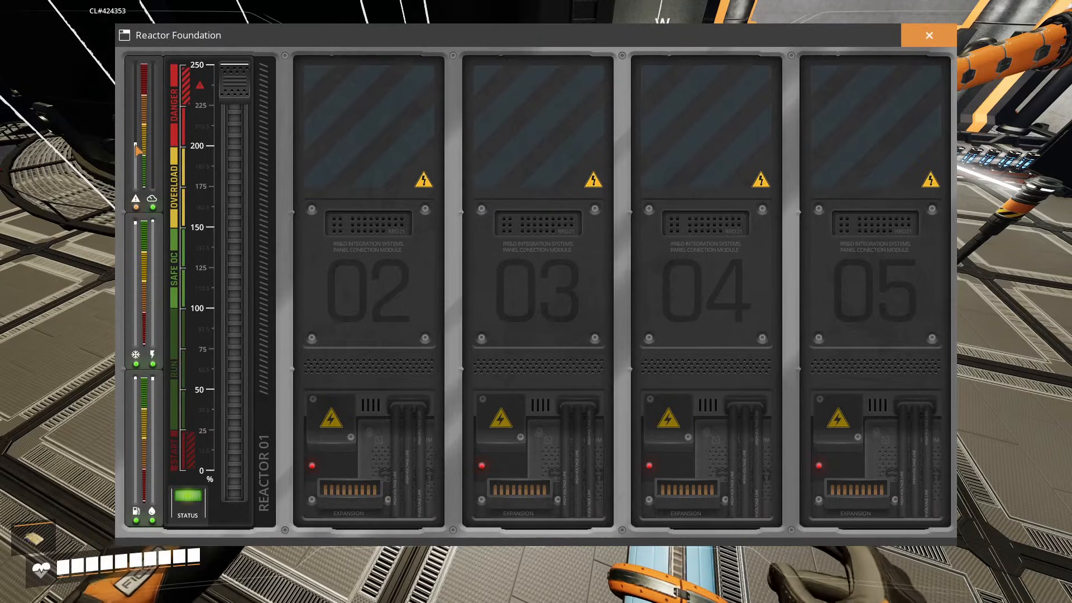
{"action": "left_click", "coordinate": [929, 35]}
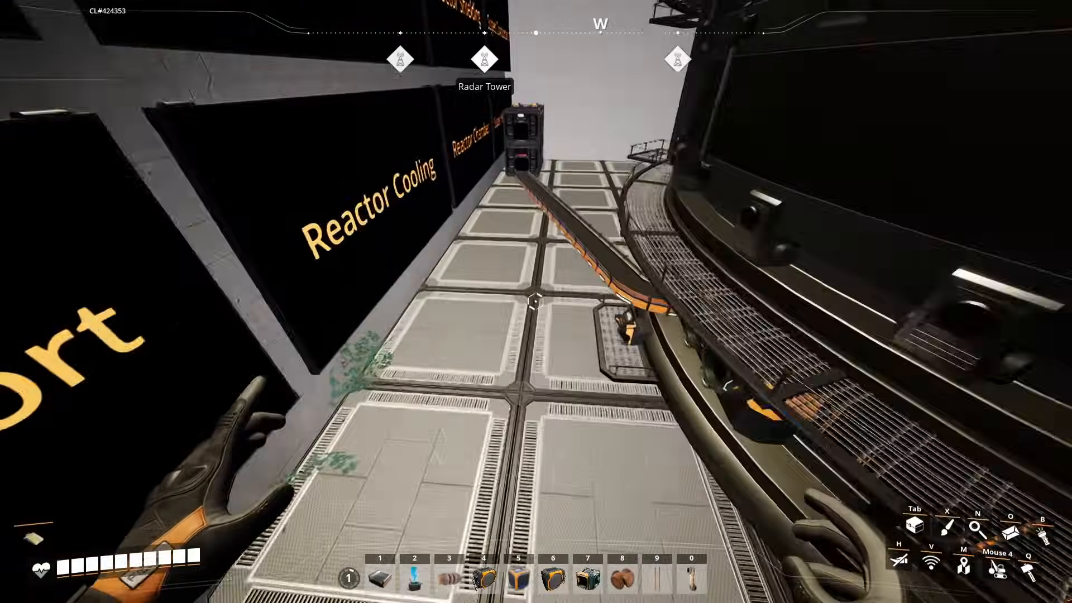
{"action": "mouse_move", "coordinate": [536, 304]}
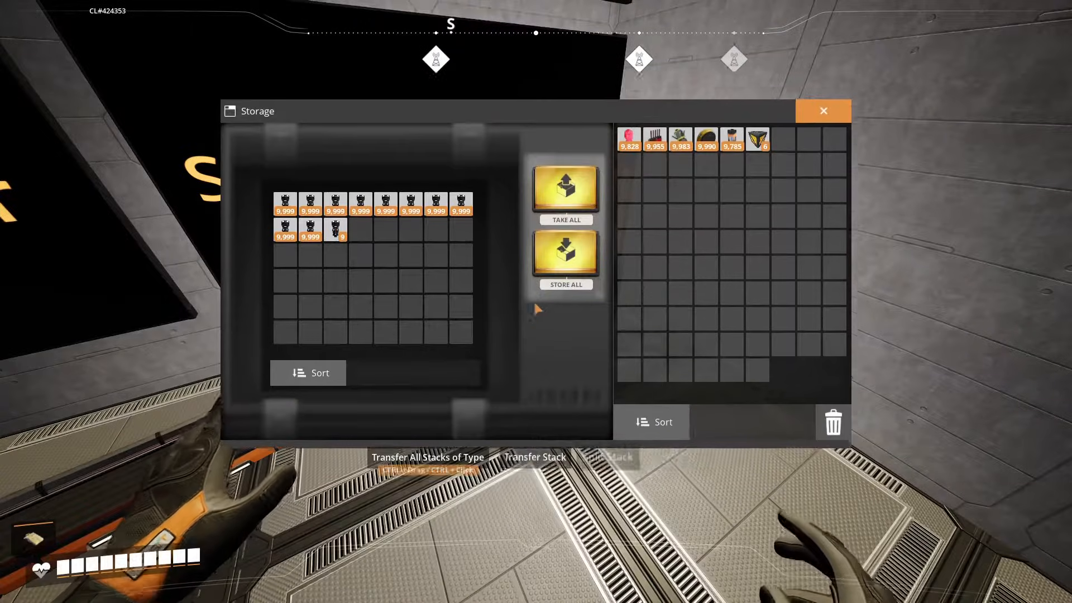
{"action": "mouse_move", "coordinate": [335, 223]}
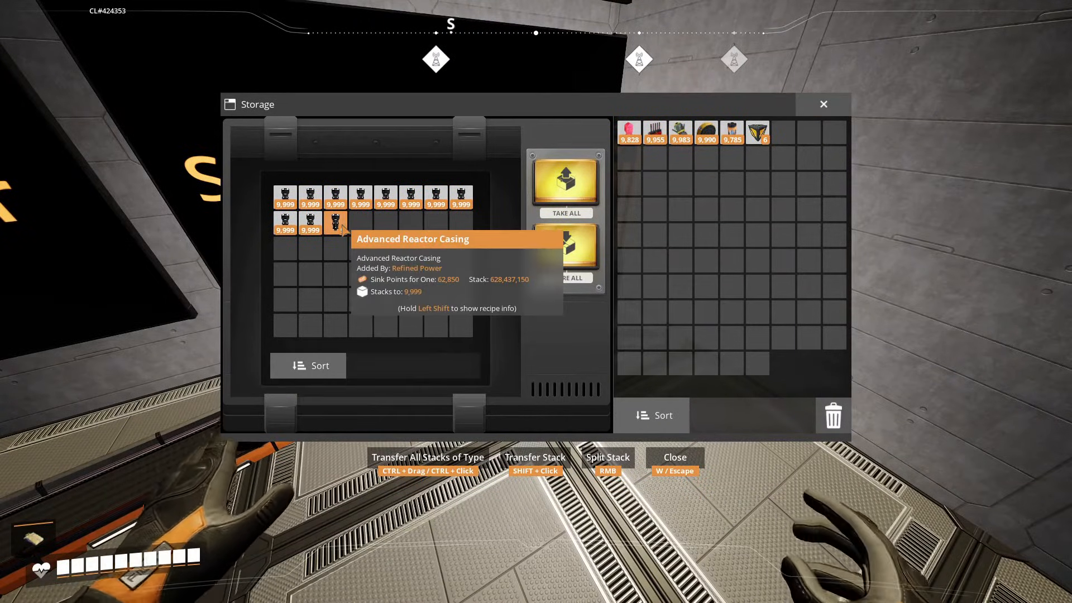
{"action": "key", "text": "escape"}
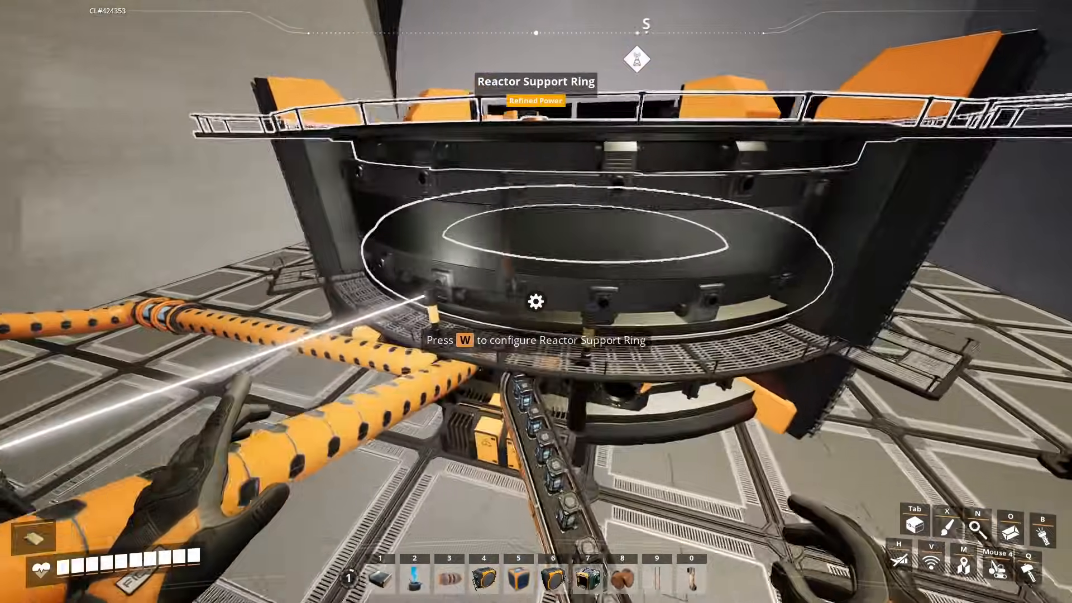
Step: Watch the Reactor Foundation gauges until EStop triggers, then view the core's 'Stopping' fluid status
{"action": "key", "text": "w"}
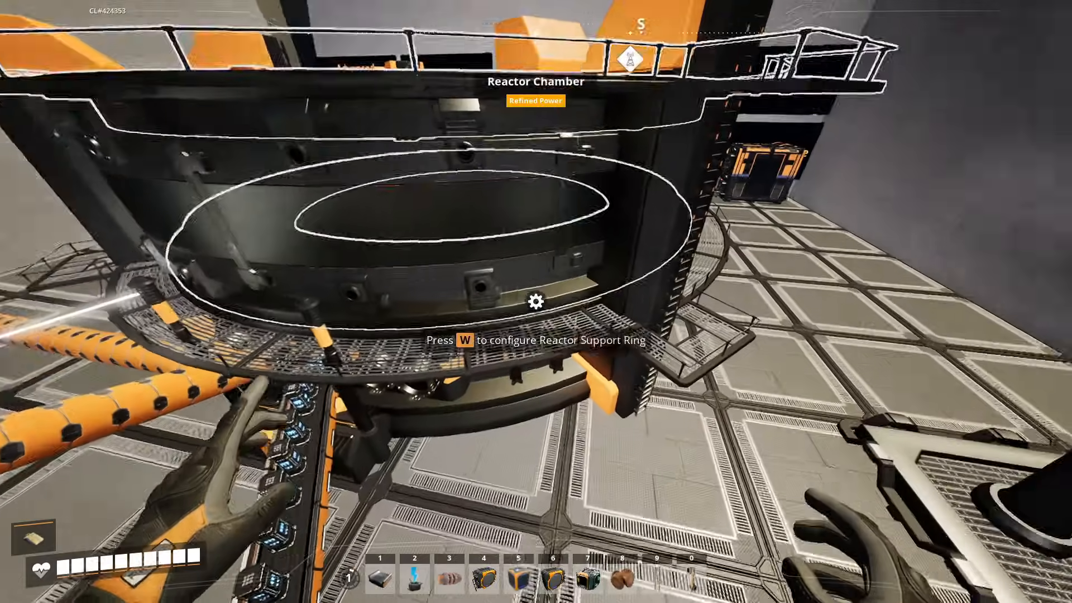
{"action": "key", "text": "w"}
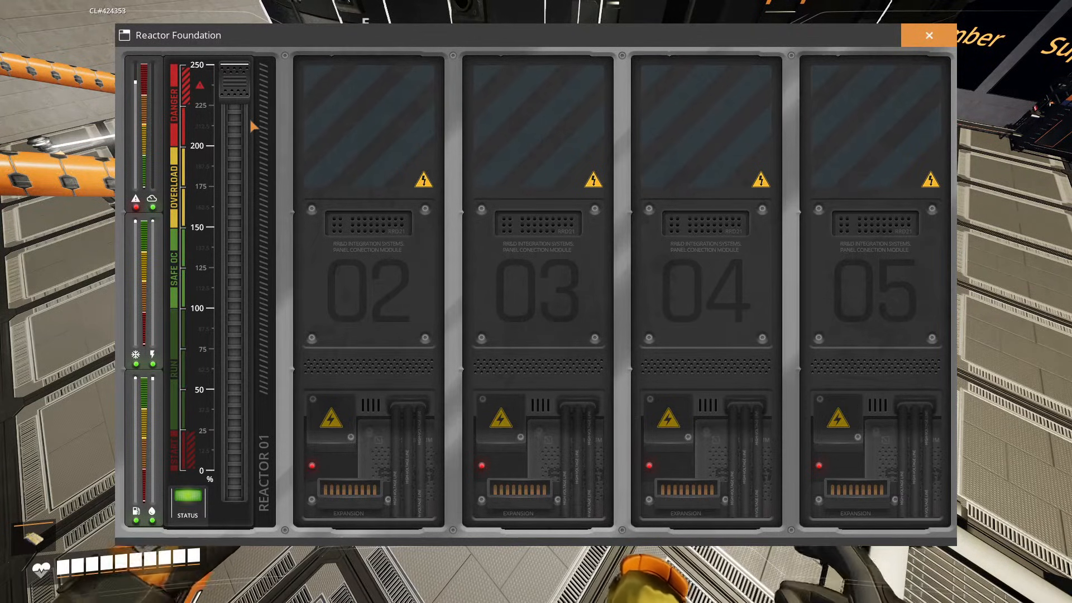
{"action": "left_click", "coordinate": [929, 36]}
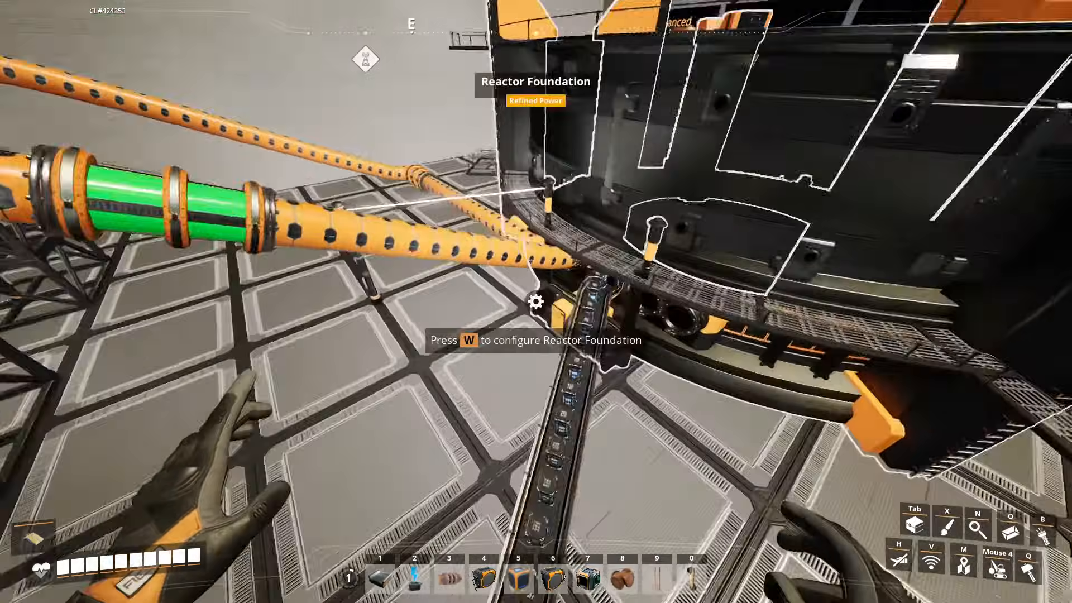
{"action": "key", "text": "w"}
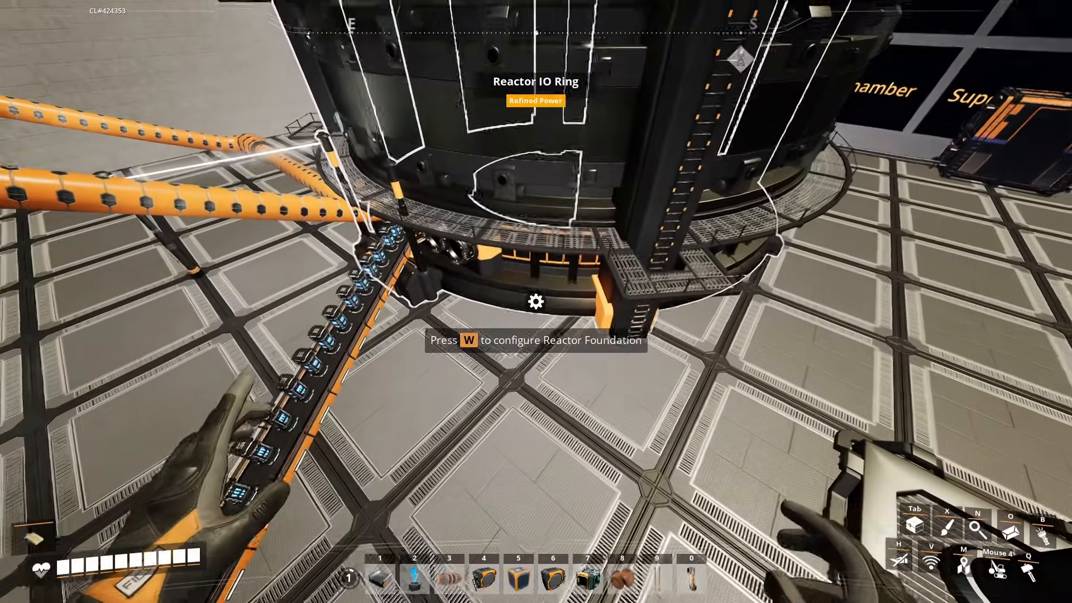
{"action": "key", "text": "w"}
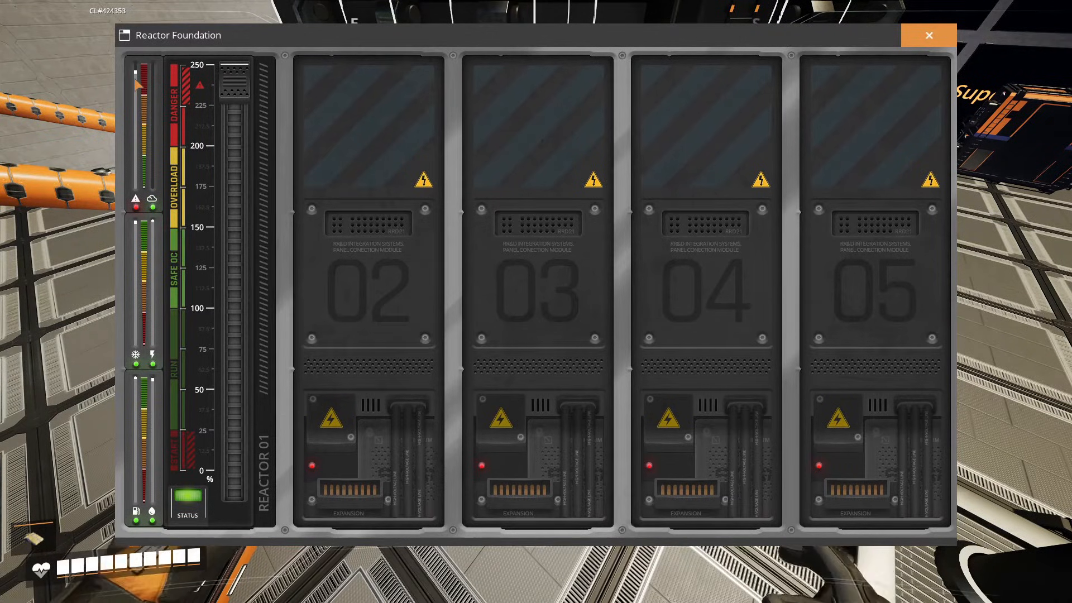
{"action": "left_click", "coordinate": [929, 34]}
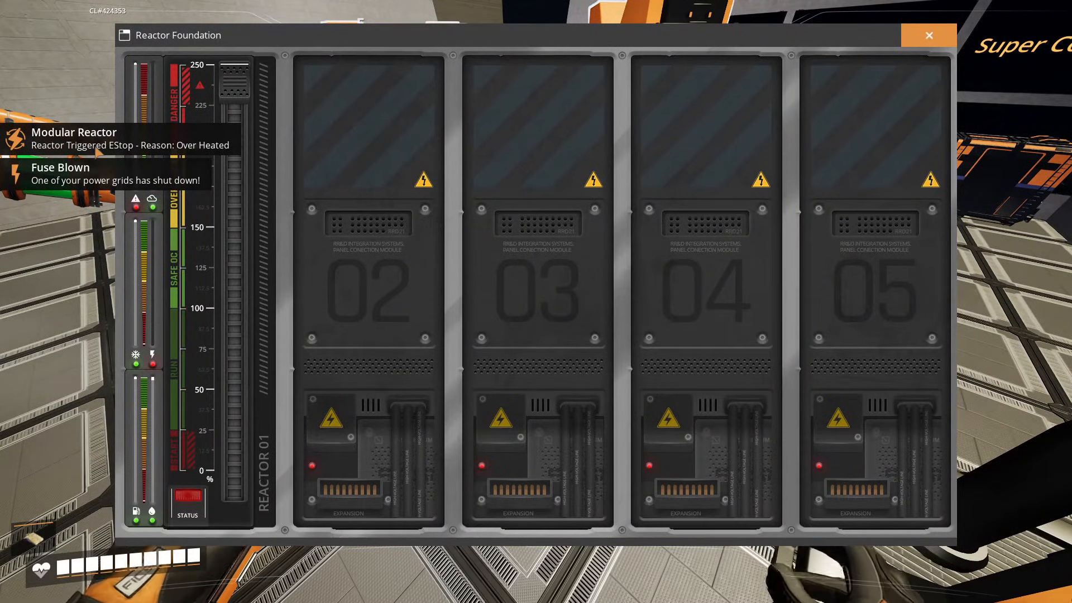
{"action": "left_click", "coordinate": [930, 35]}
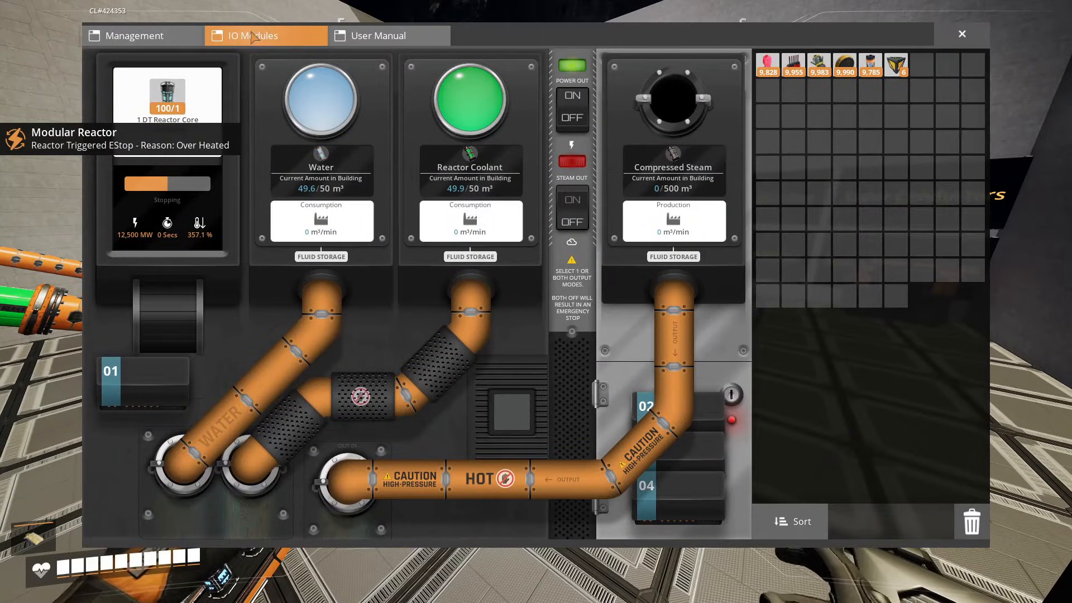
Step: Close the IO Modules and Reactor Foundation windows, with Reactor 01 now at zero
{"action": "left_click", "coordinate": [962, 33]}
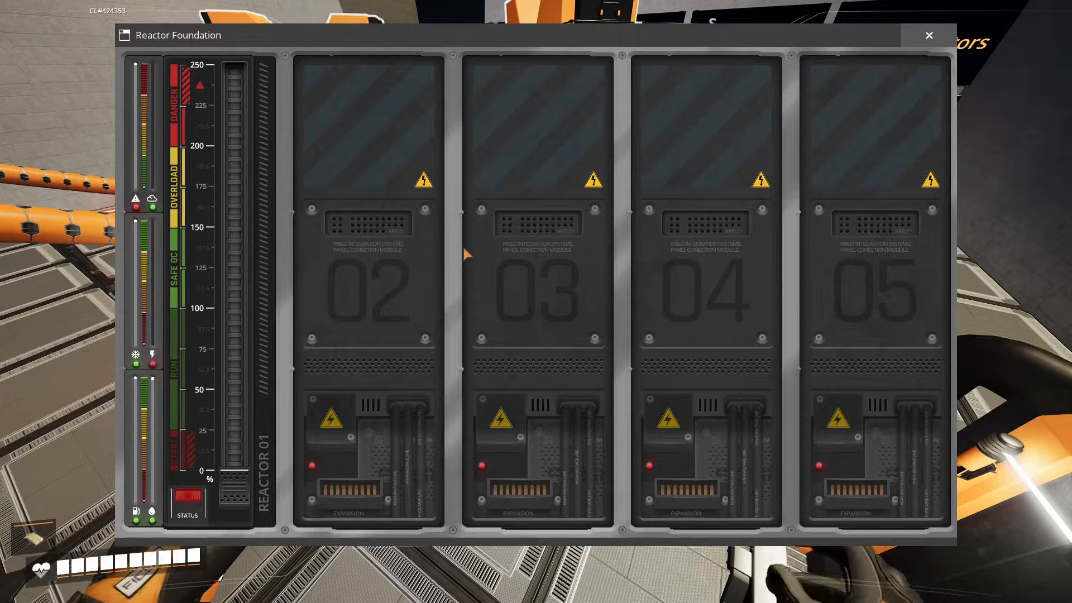
{"action": "left_click", "coordinate": [929, 35]}
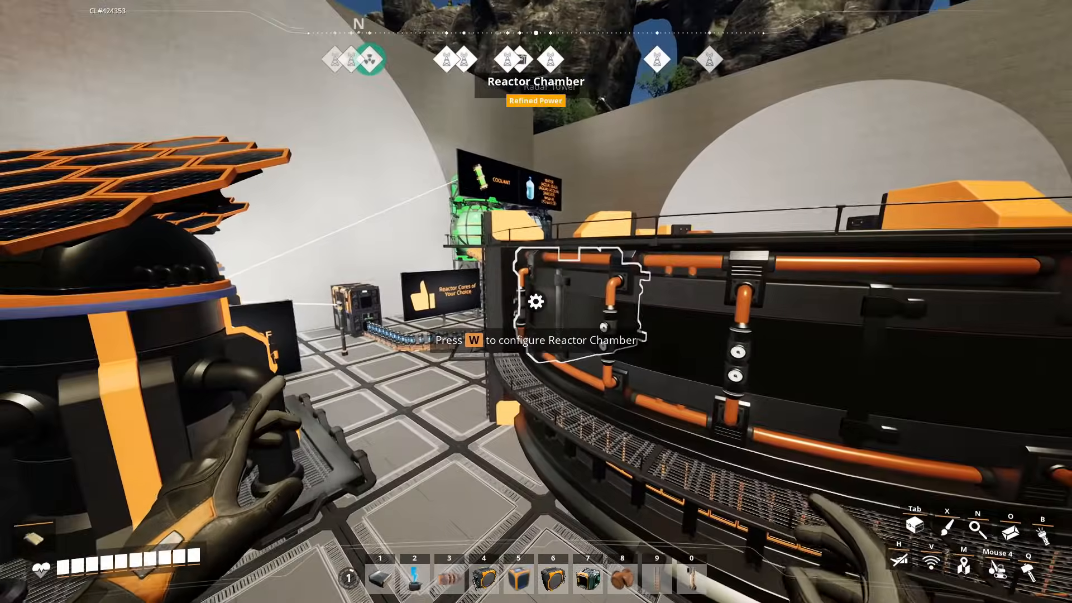
Step: Place Reactor Shielding Mk3 on the reactor stack and close the foundation panel
{"action": "key", "text": "w"}
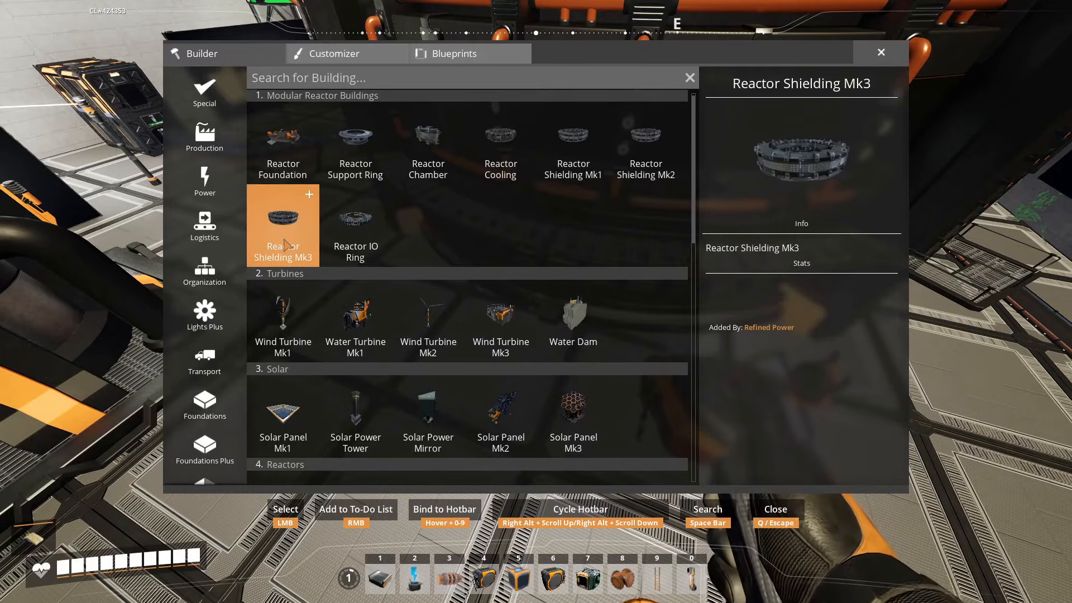
{"action": "left_click", "coordinate": [282, 224]}
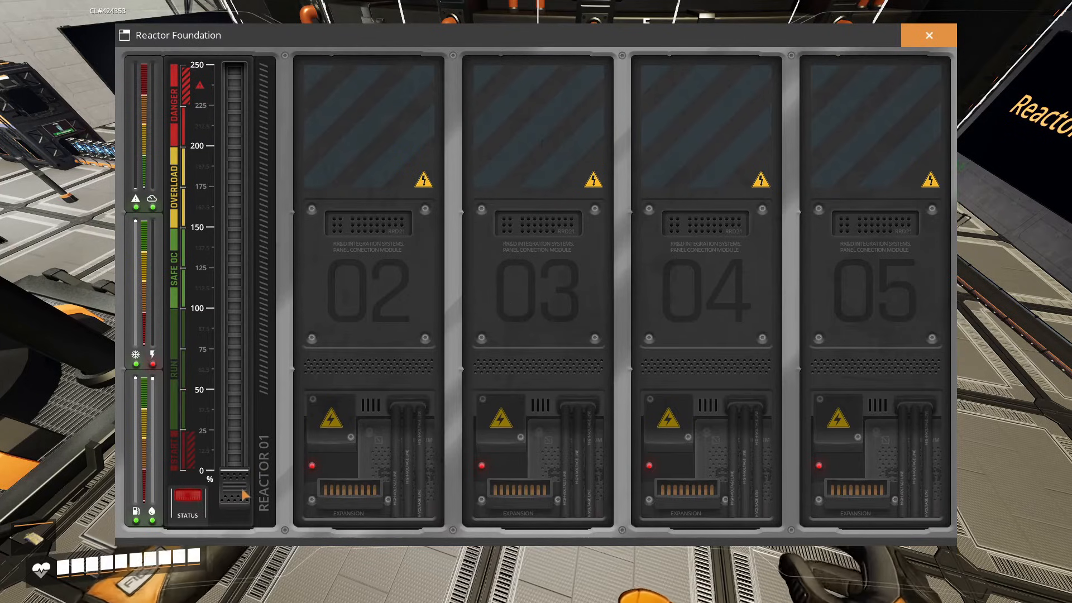
{"action": "left_click", "coordinate": [928, 34]}
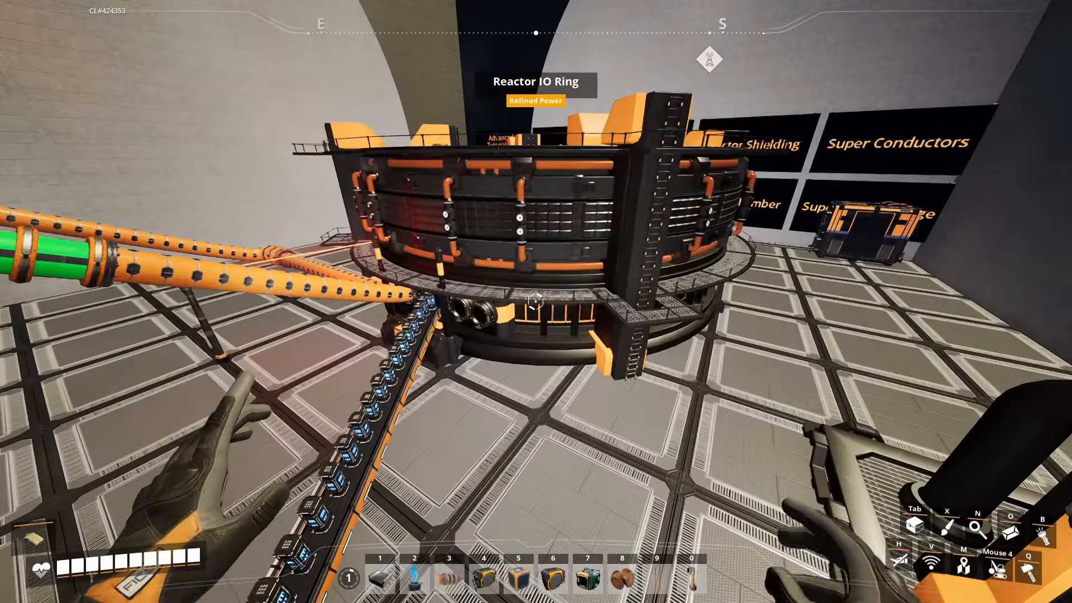
Step: Confirm the fuse box is ON, then release charge to restart the reactor at 1,250 MW
{"action": "left_click", "coordinate": [532, 308]}
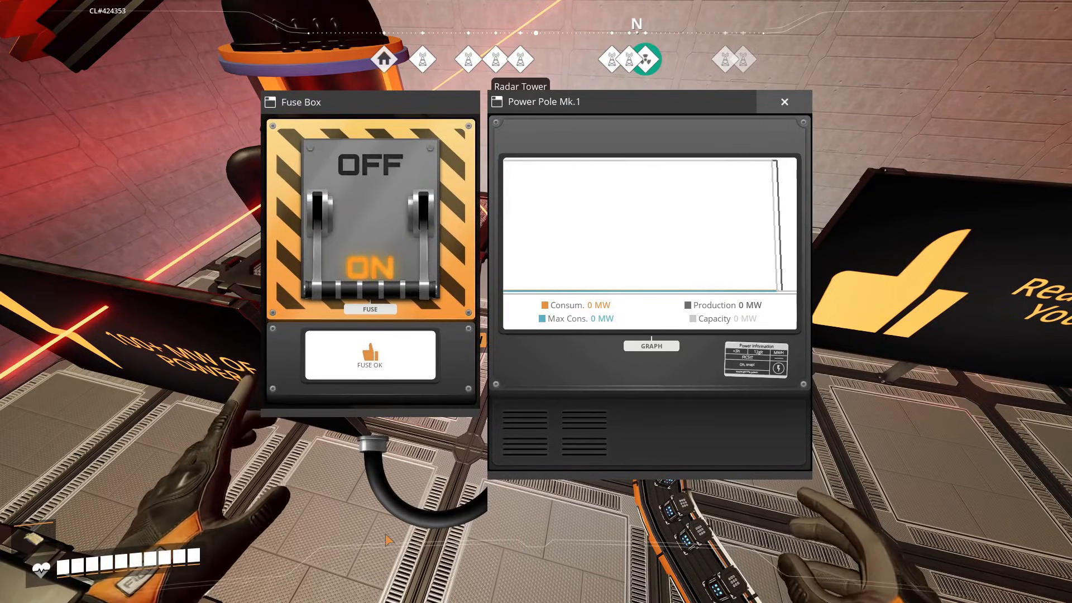
{"action": "left_click", "coordinate": [784, 102]}
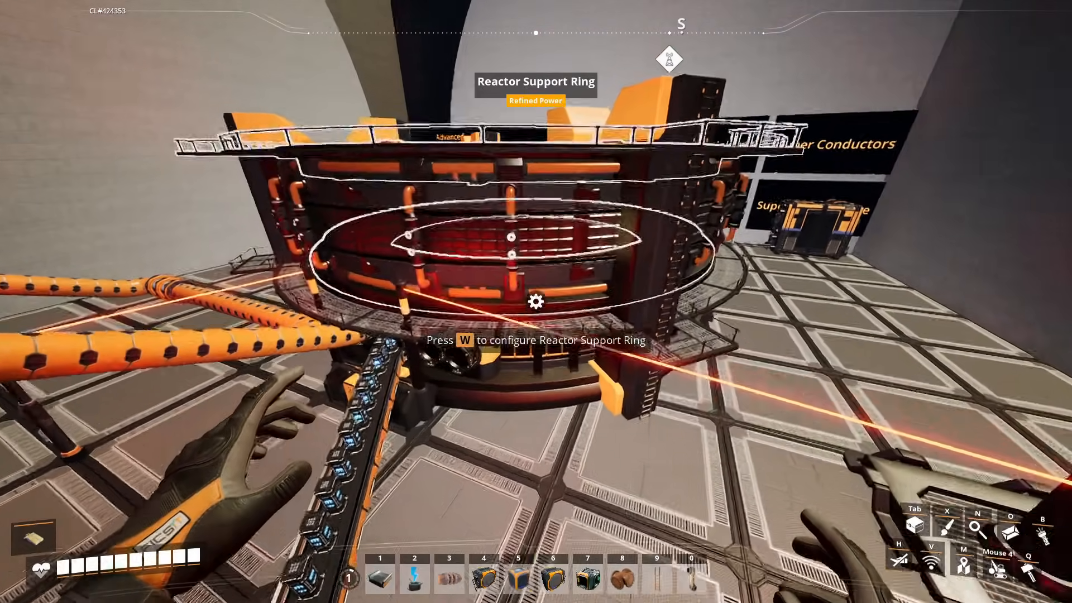
{"action": "key", "text": "w"}
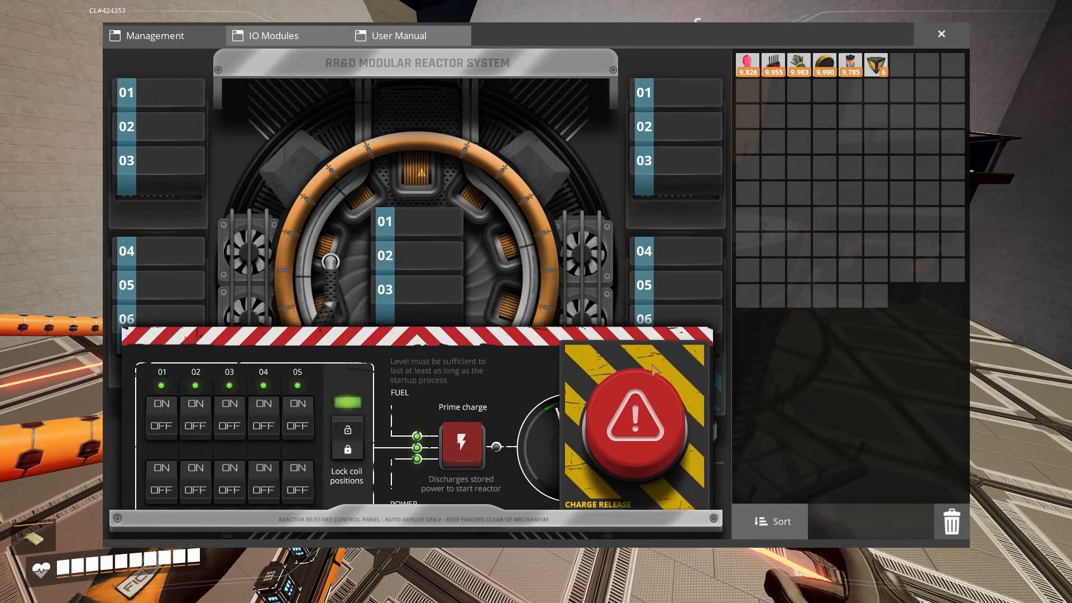
{"action": "left_click", "coordinate": [636, 433]}
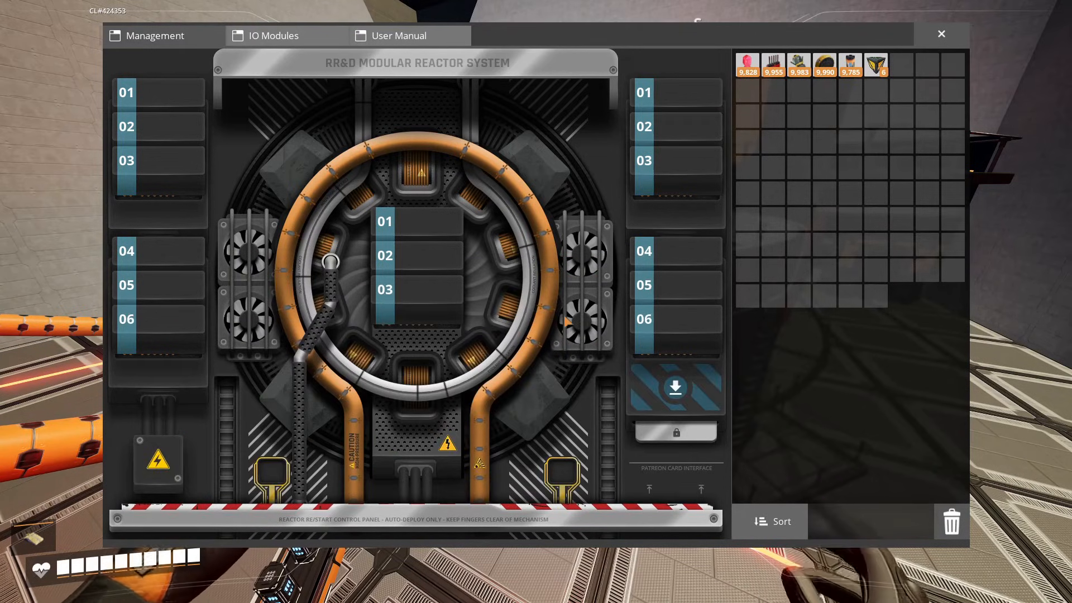
{"action": "left_click", "coordinate": [273, 36]}
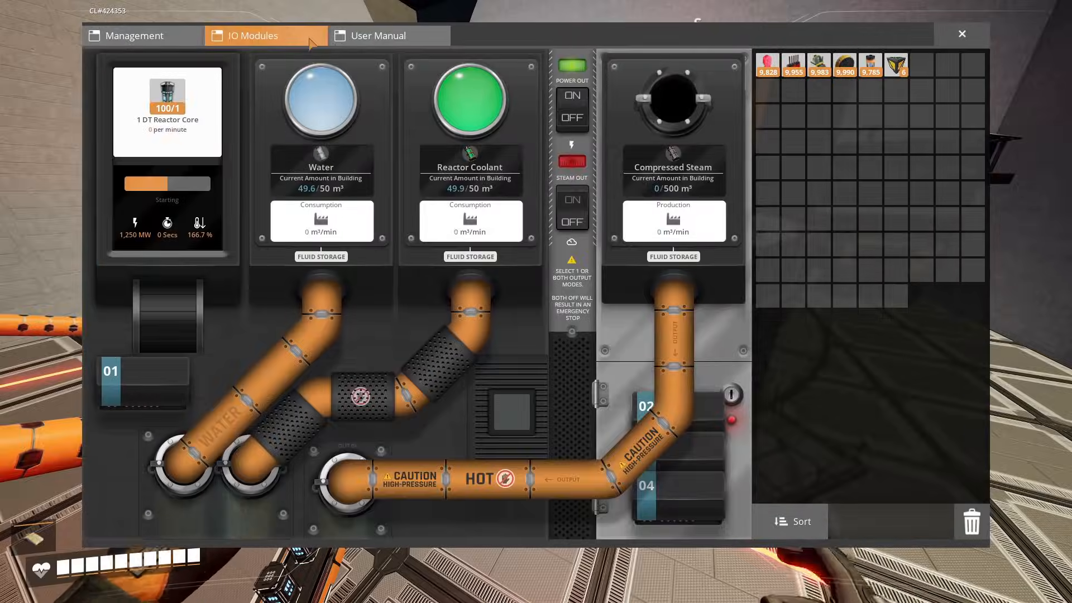